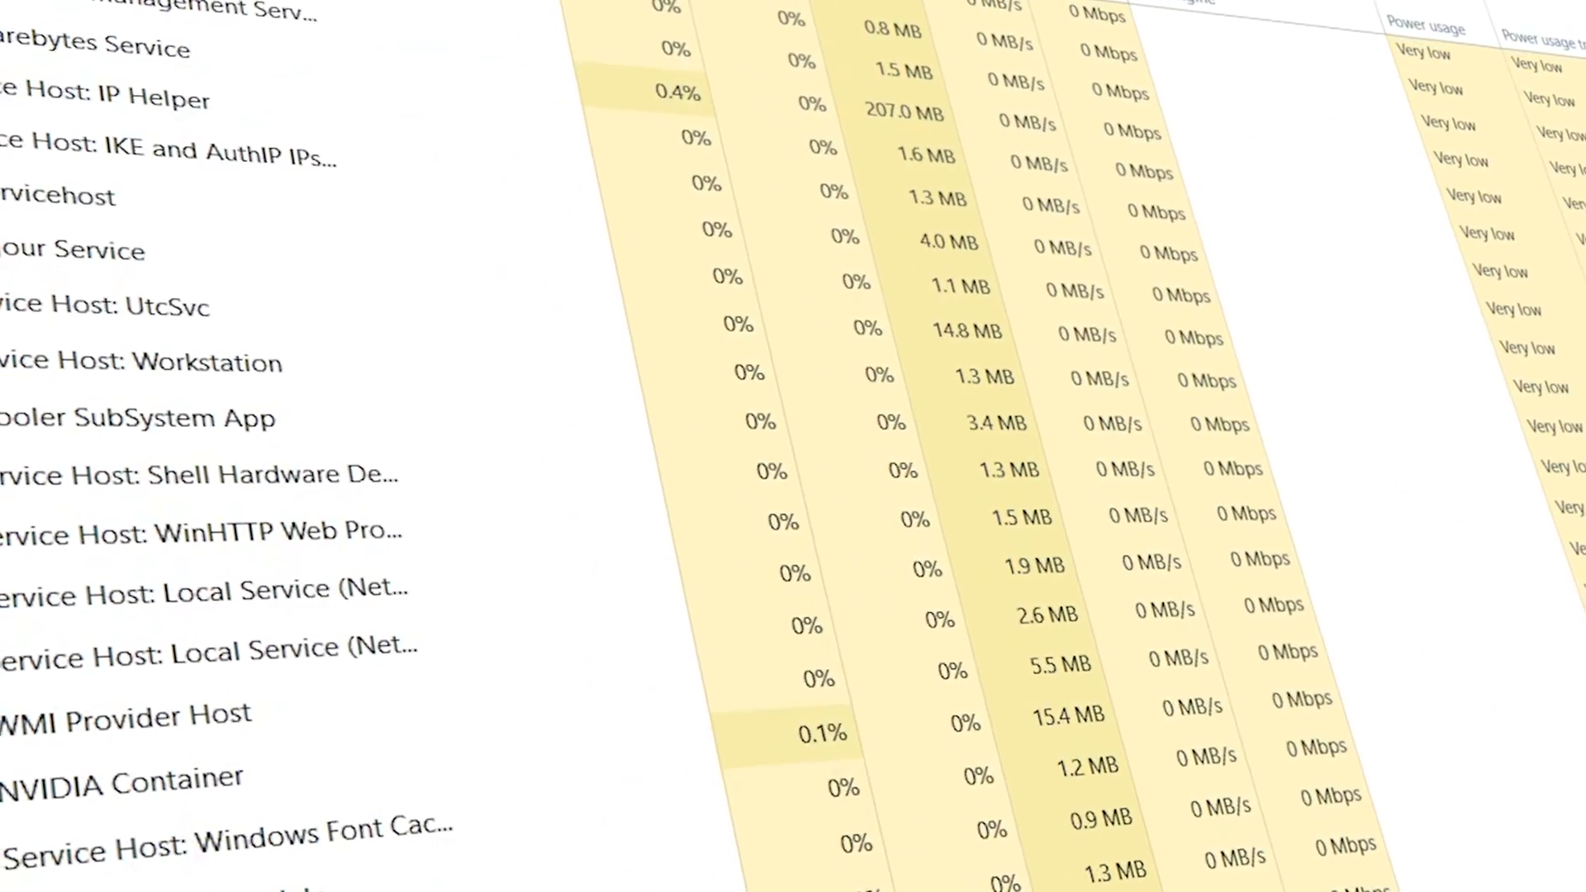
Launch Settings maximized and browse the System page options
scroll("down", 3)
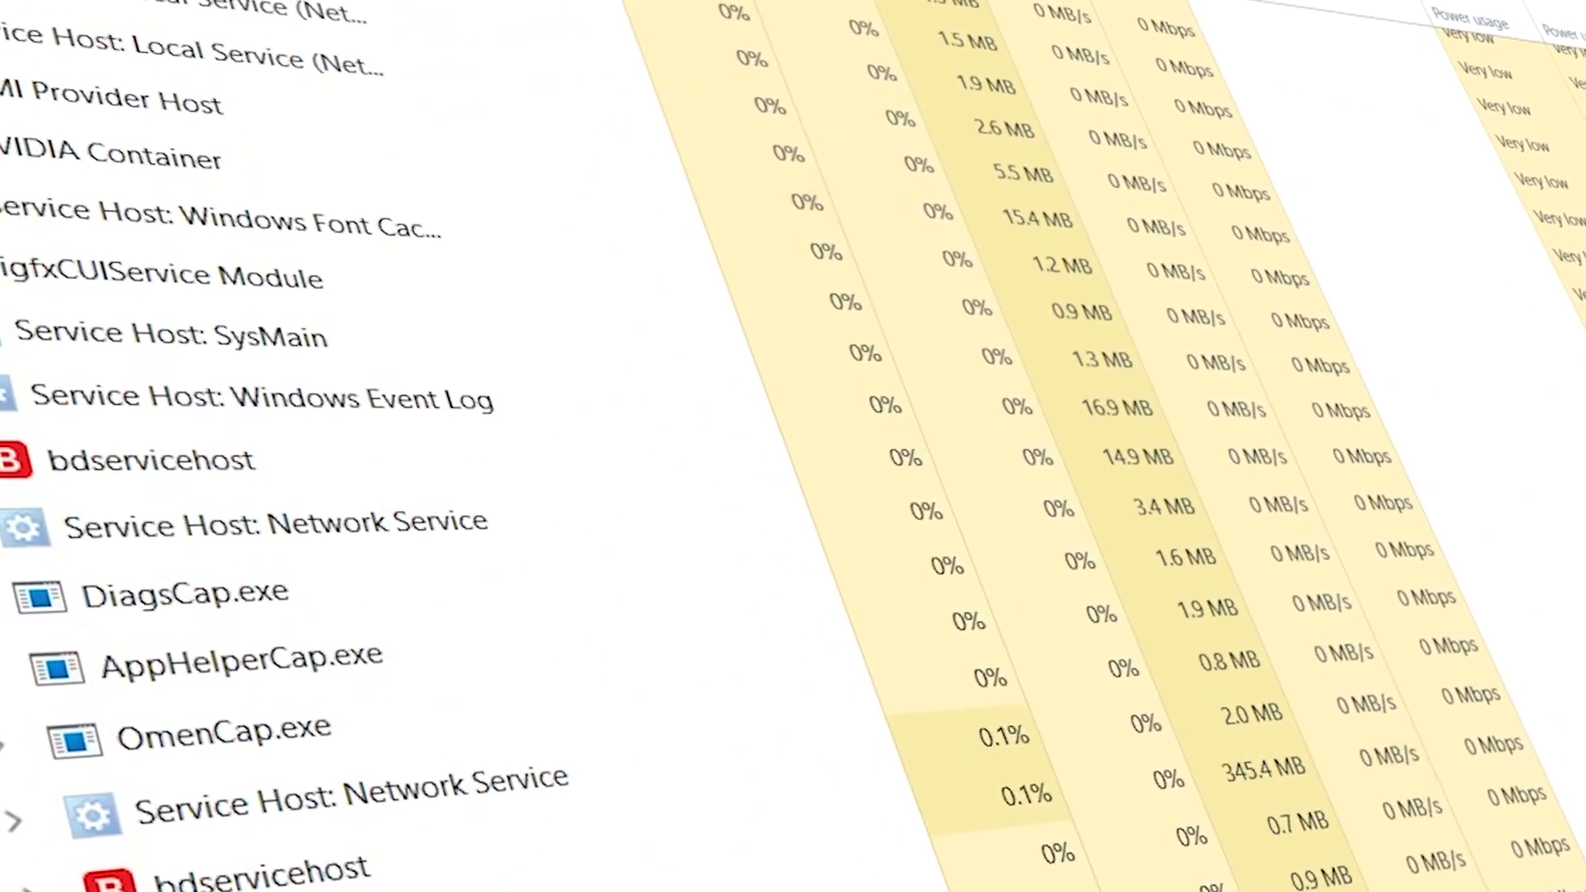
scroll("up", 3)
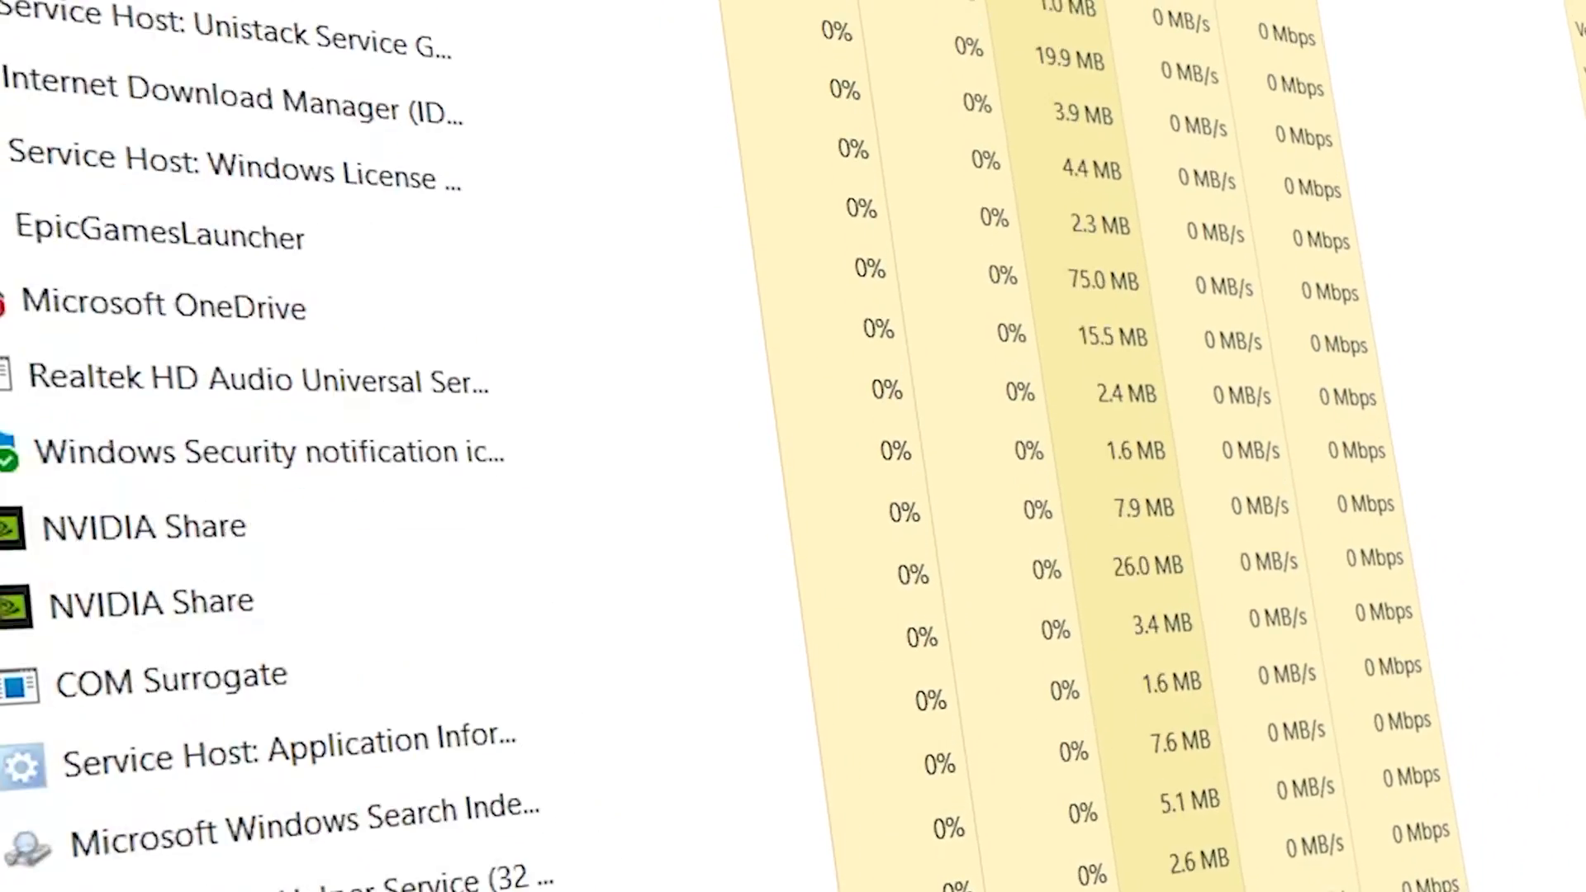
scroll("down", 3)
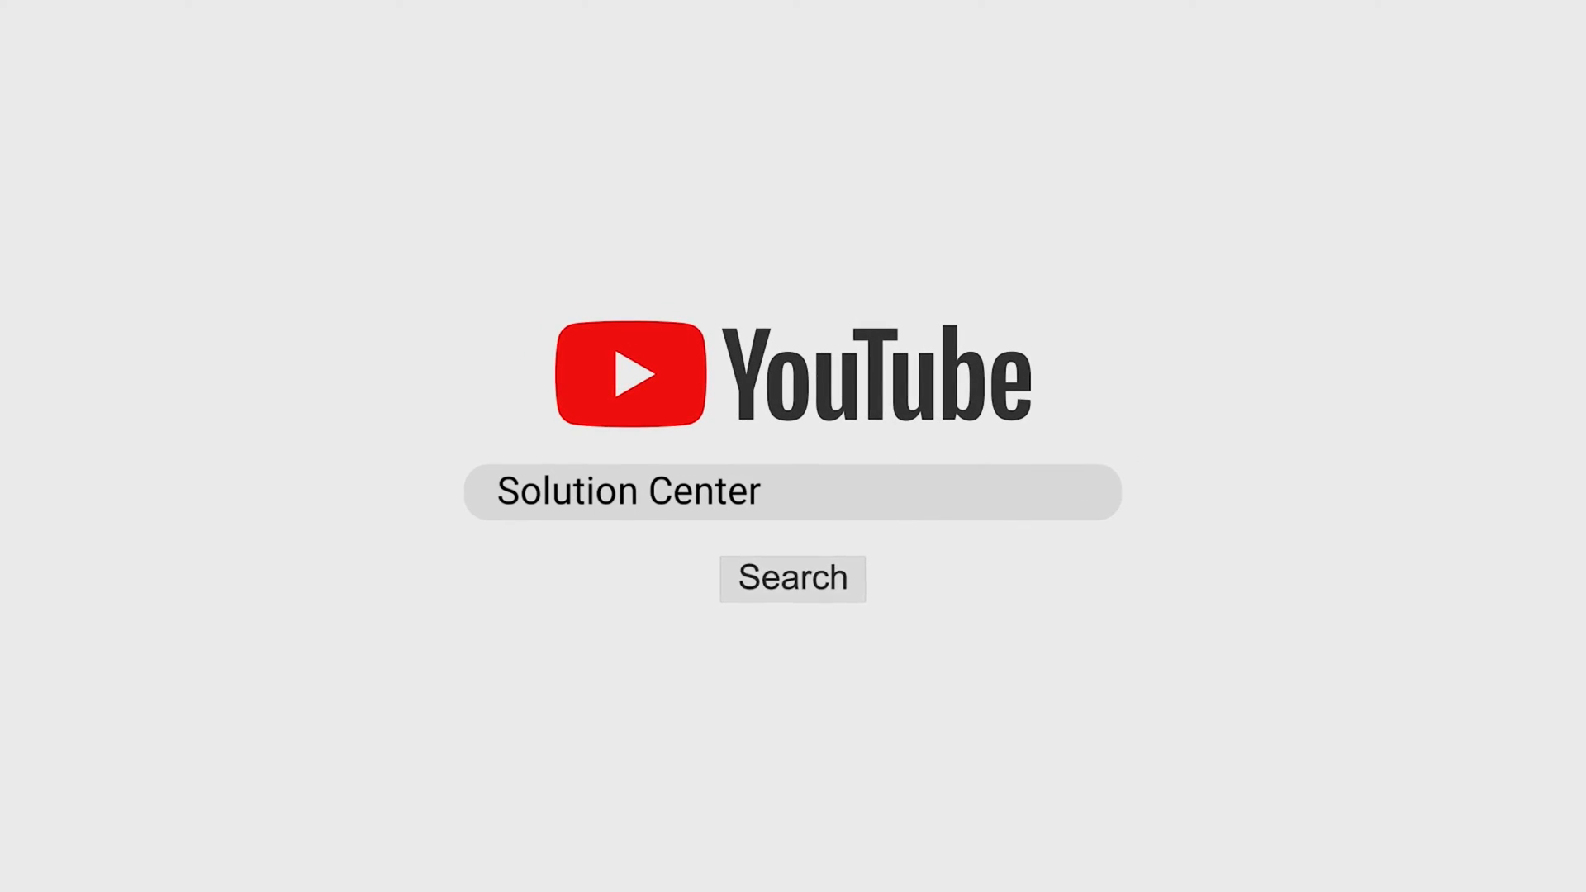
left_click(792, 578)
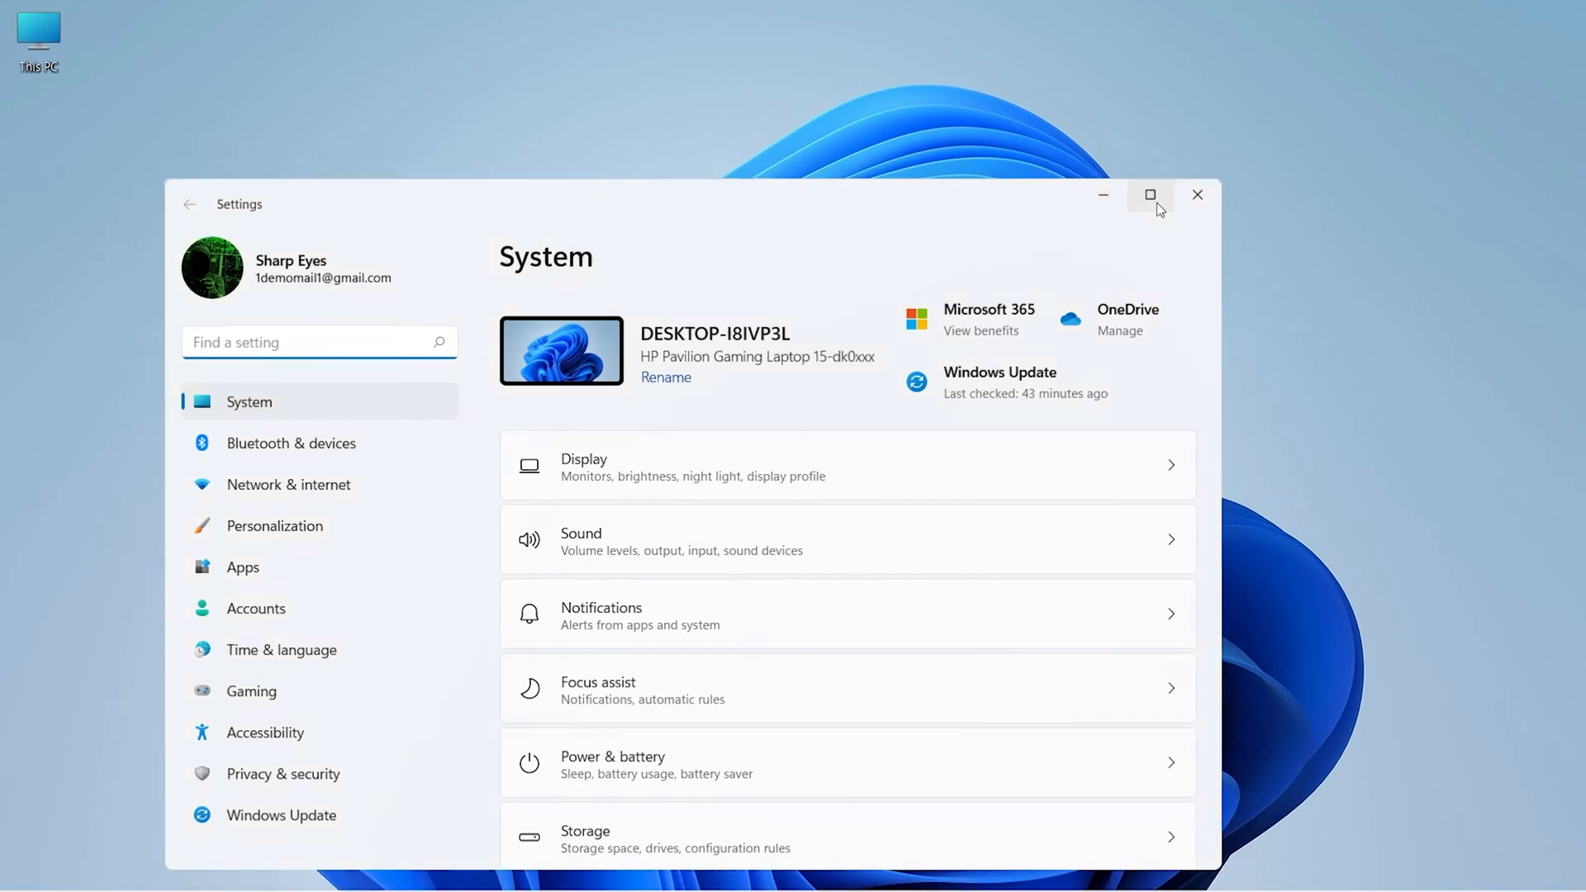
left_click(1150, 194)
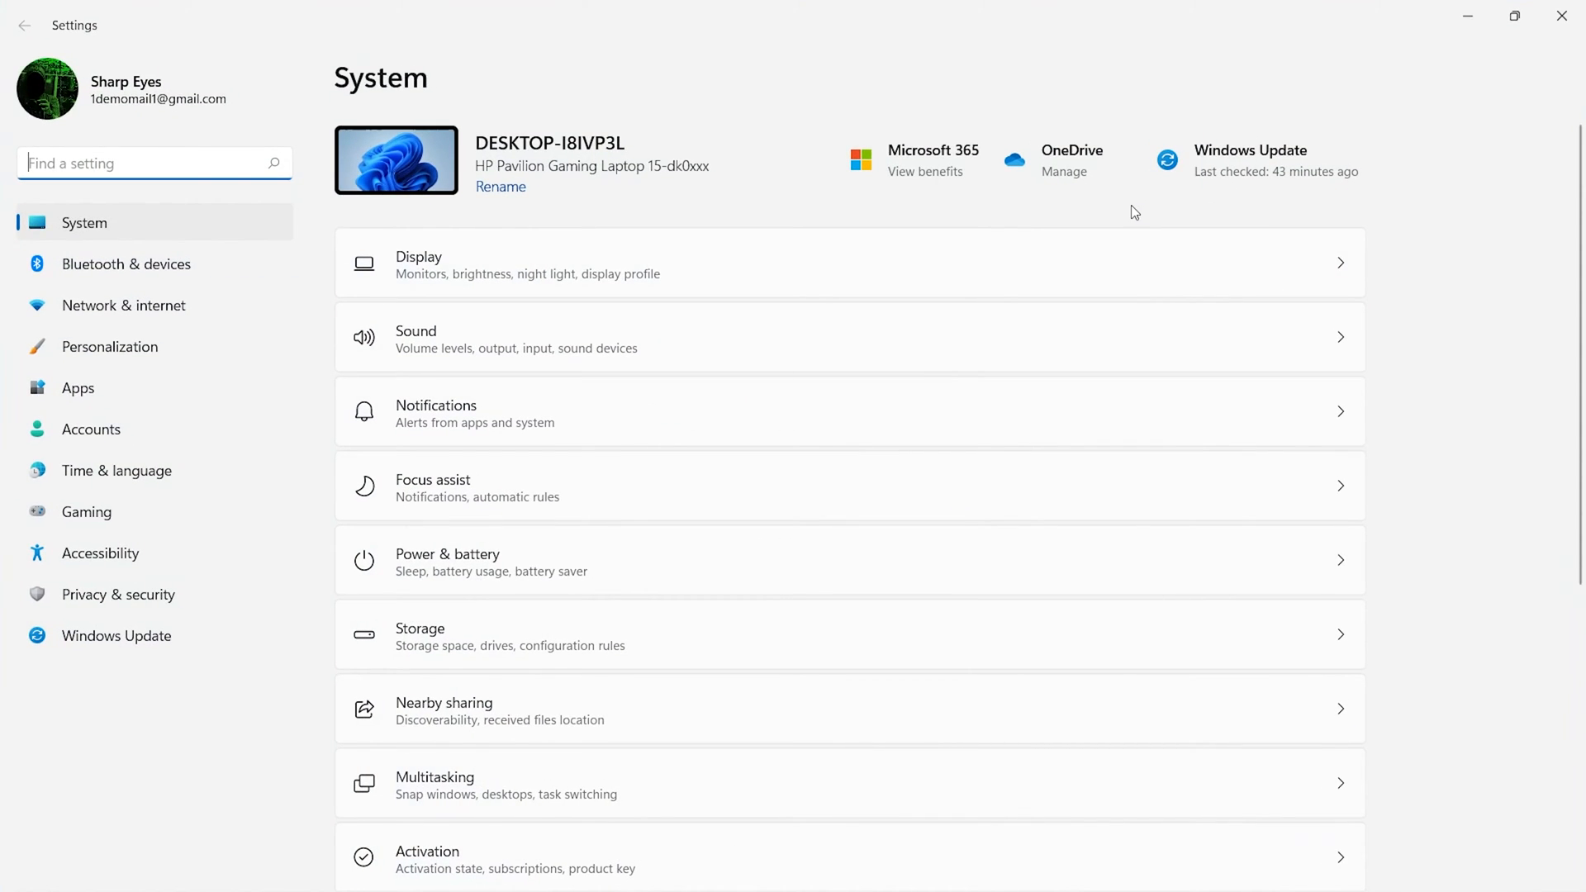
mouse_move(724, 516)
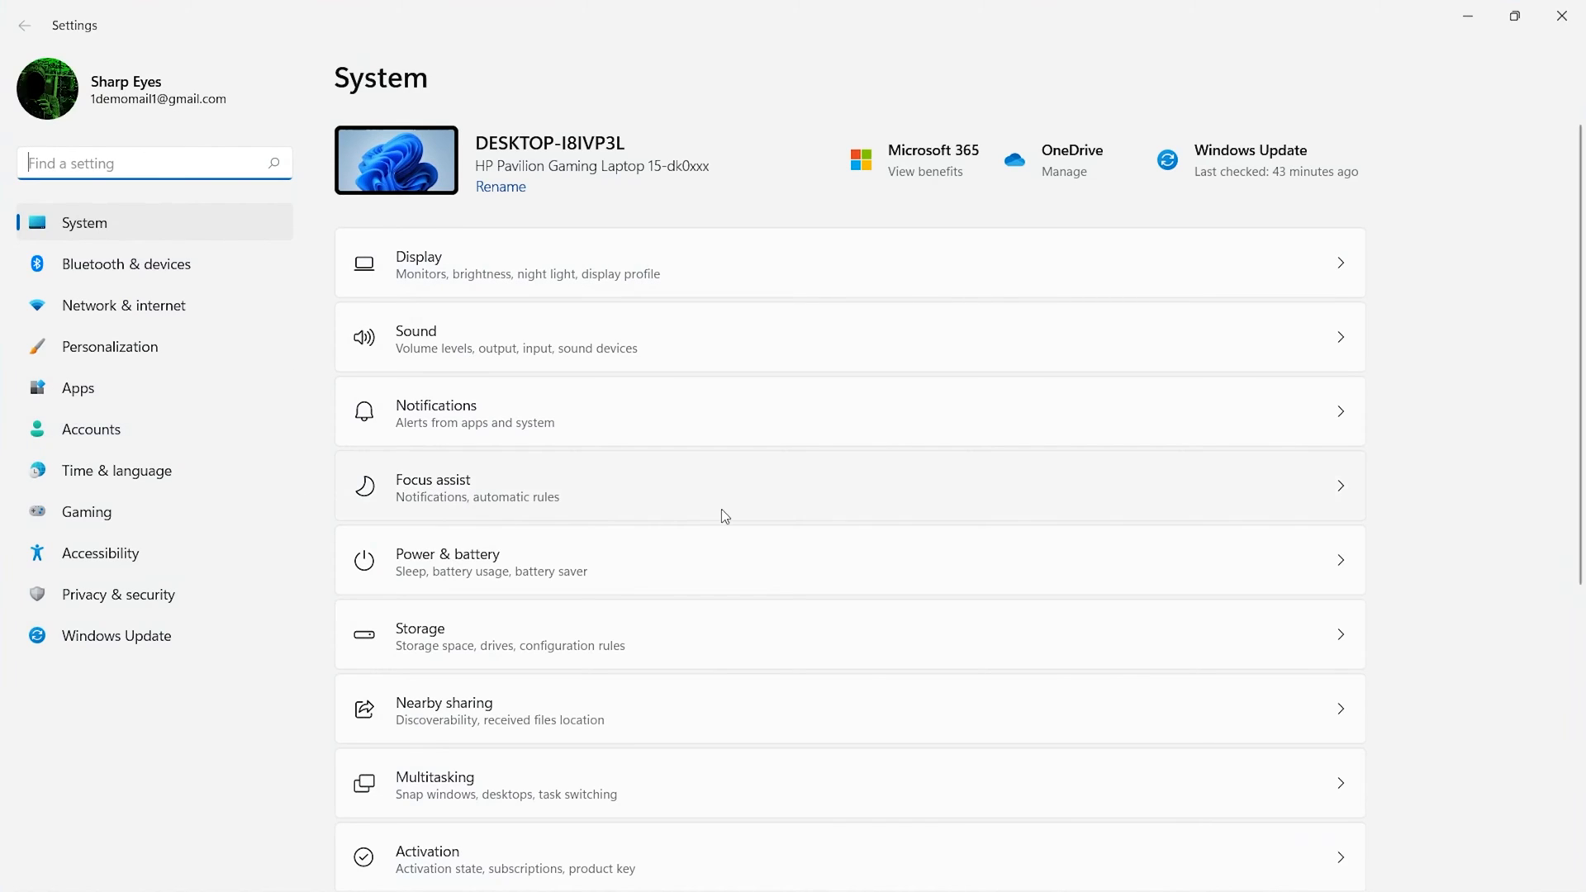
scroll("down", 3)
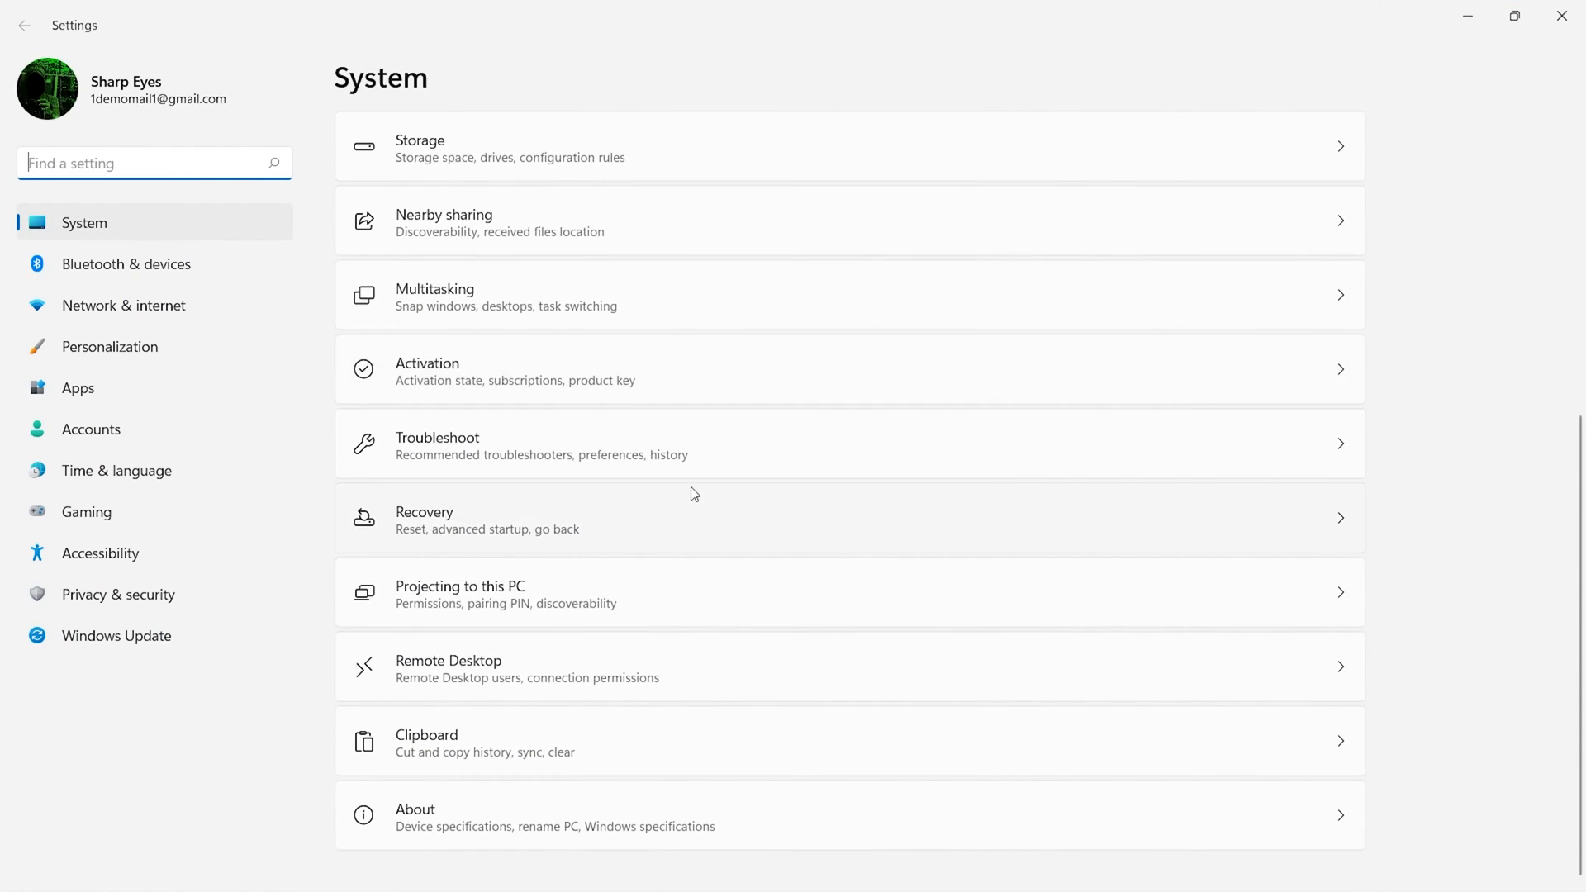
scroll("up", 3)
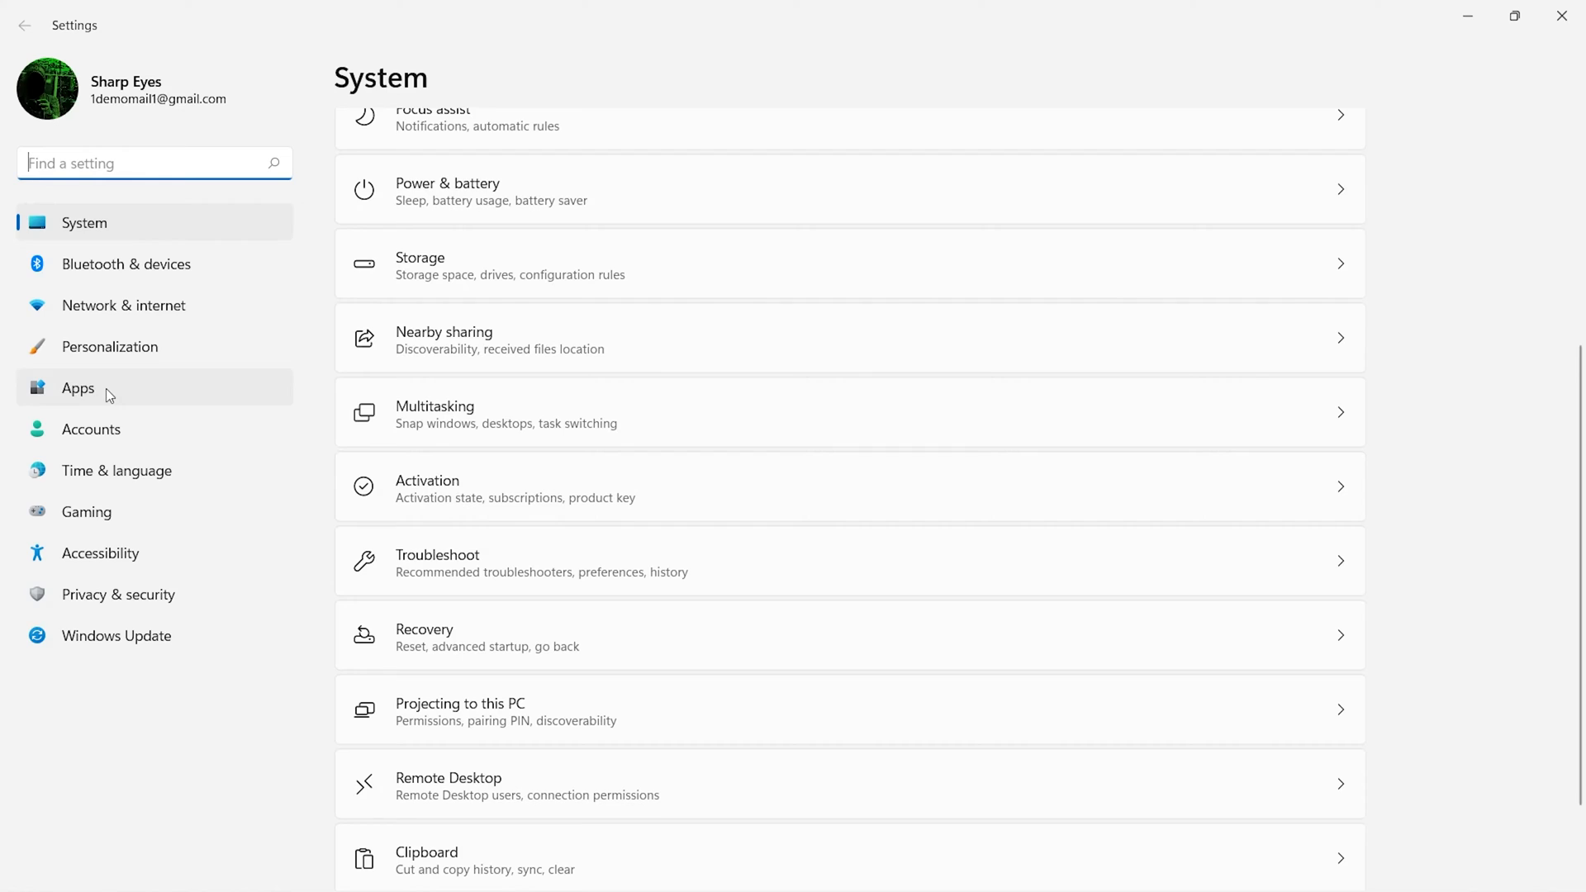
Show the Cortana options menu in the Apps & features list
left_click(77, 388)
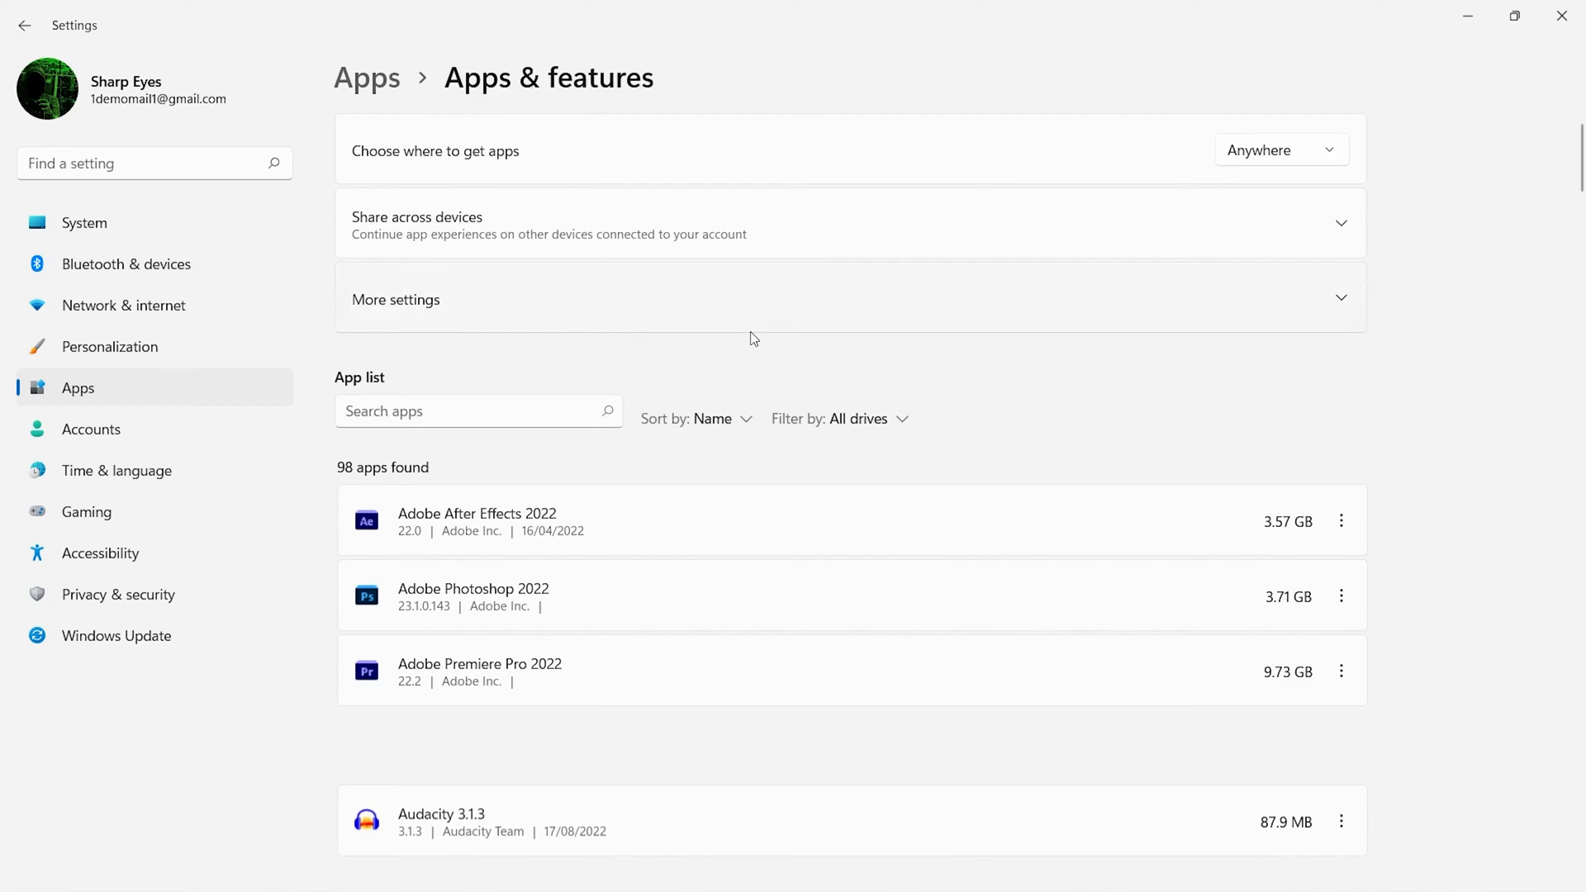
scroll("down", 3)
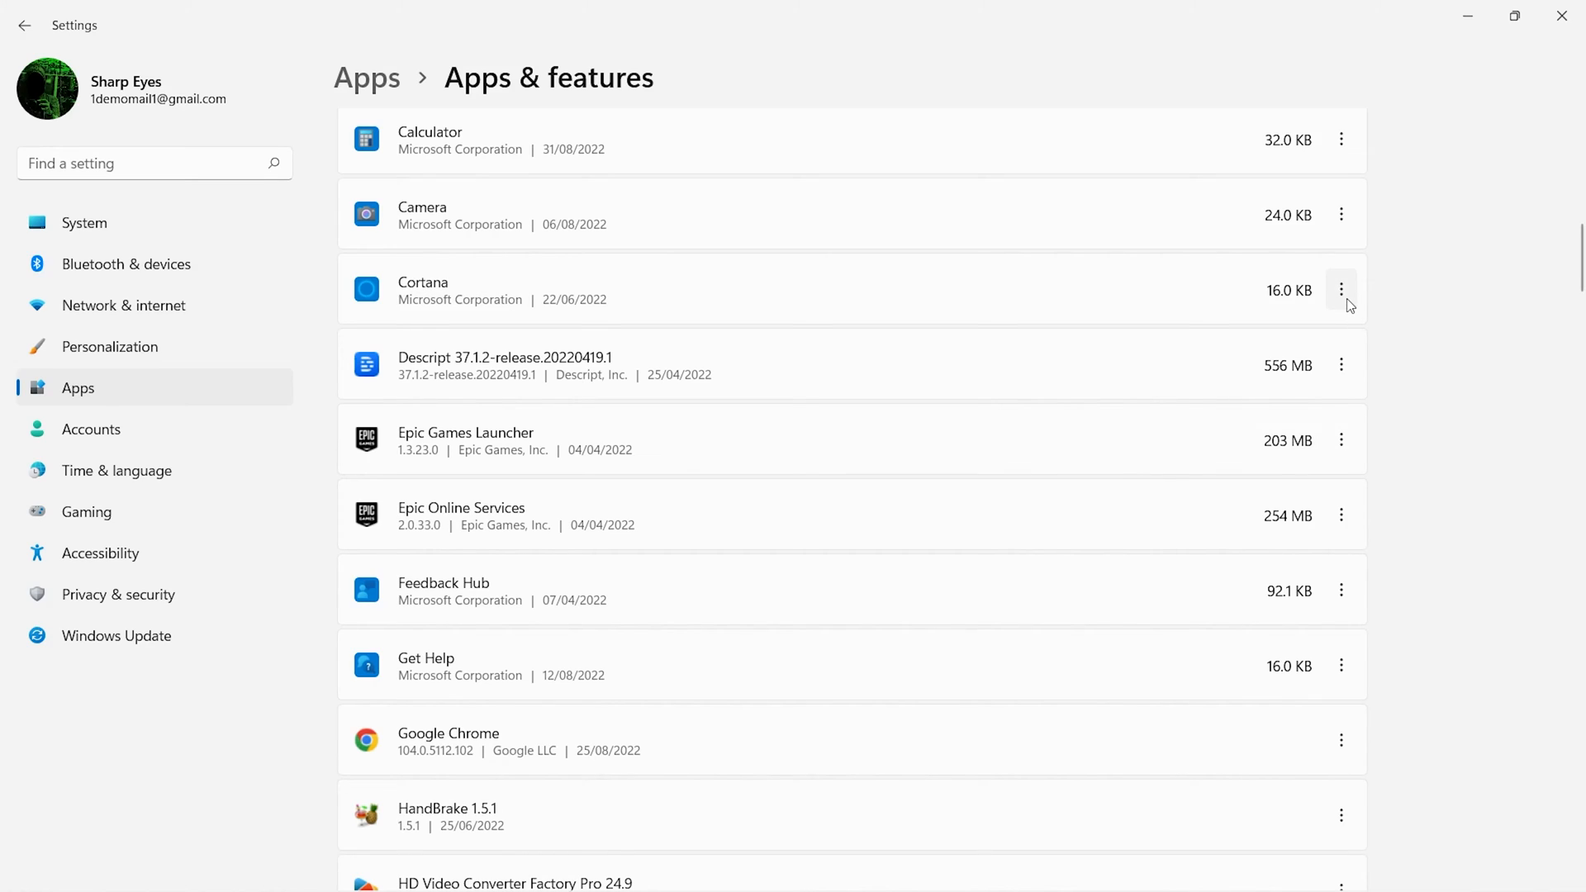
left_click(1341, 290)
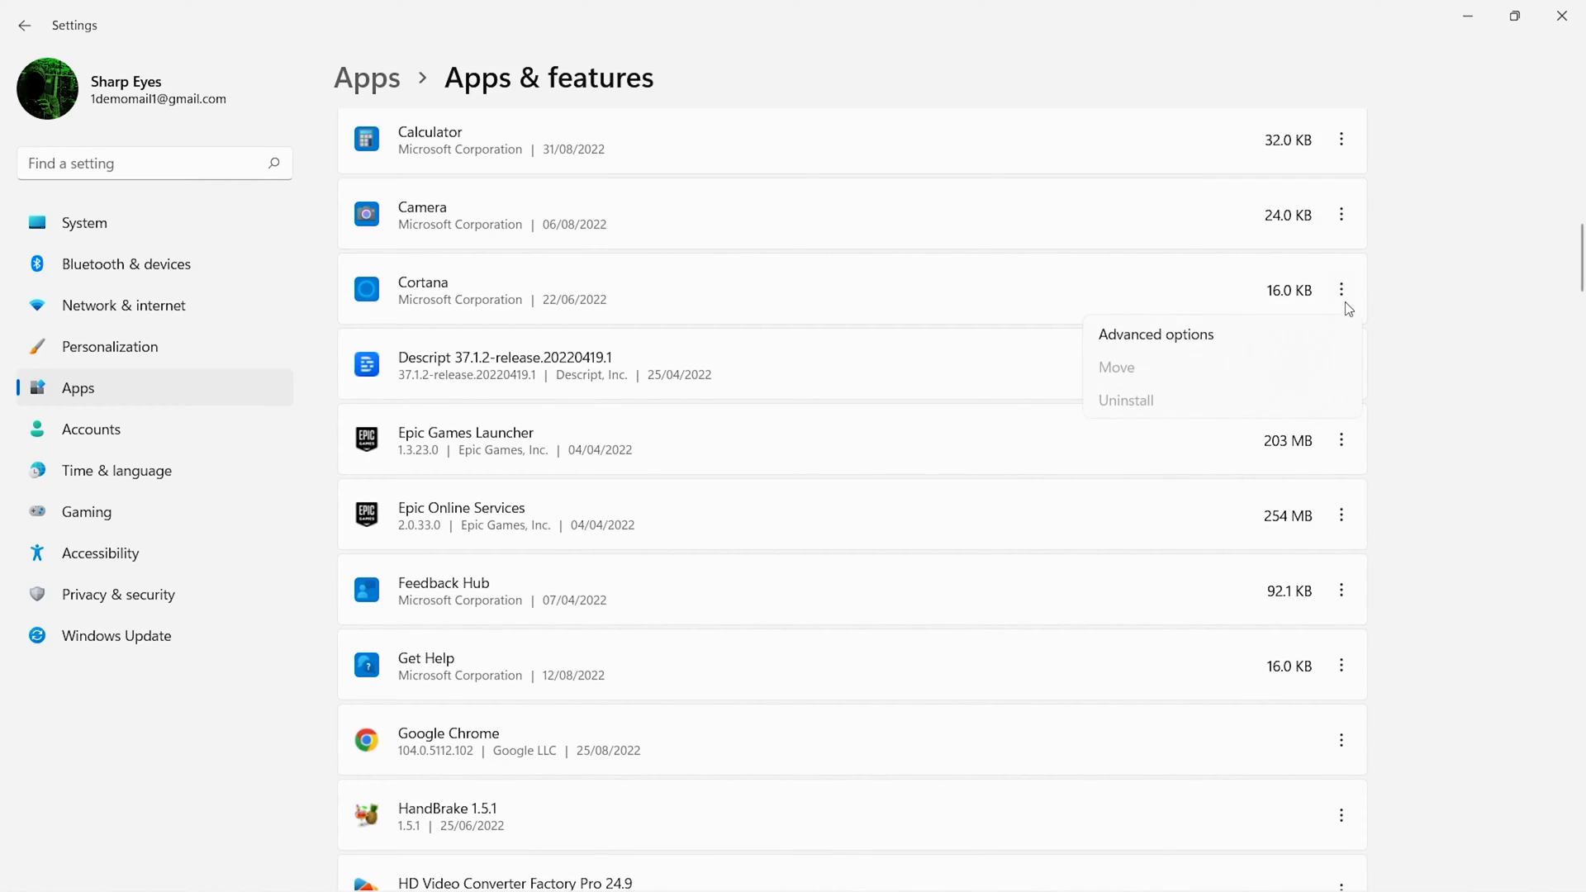
mouse_move(1285, 339)
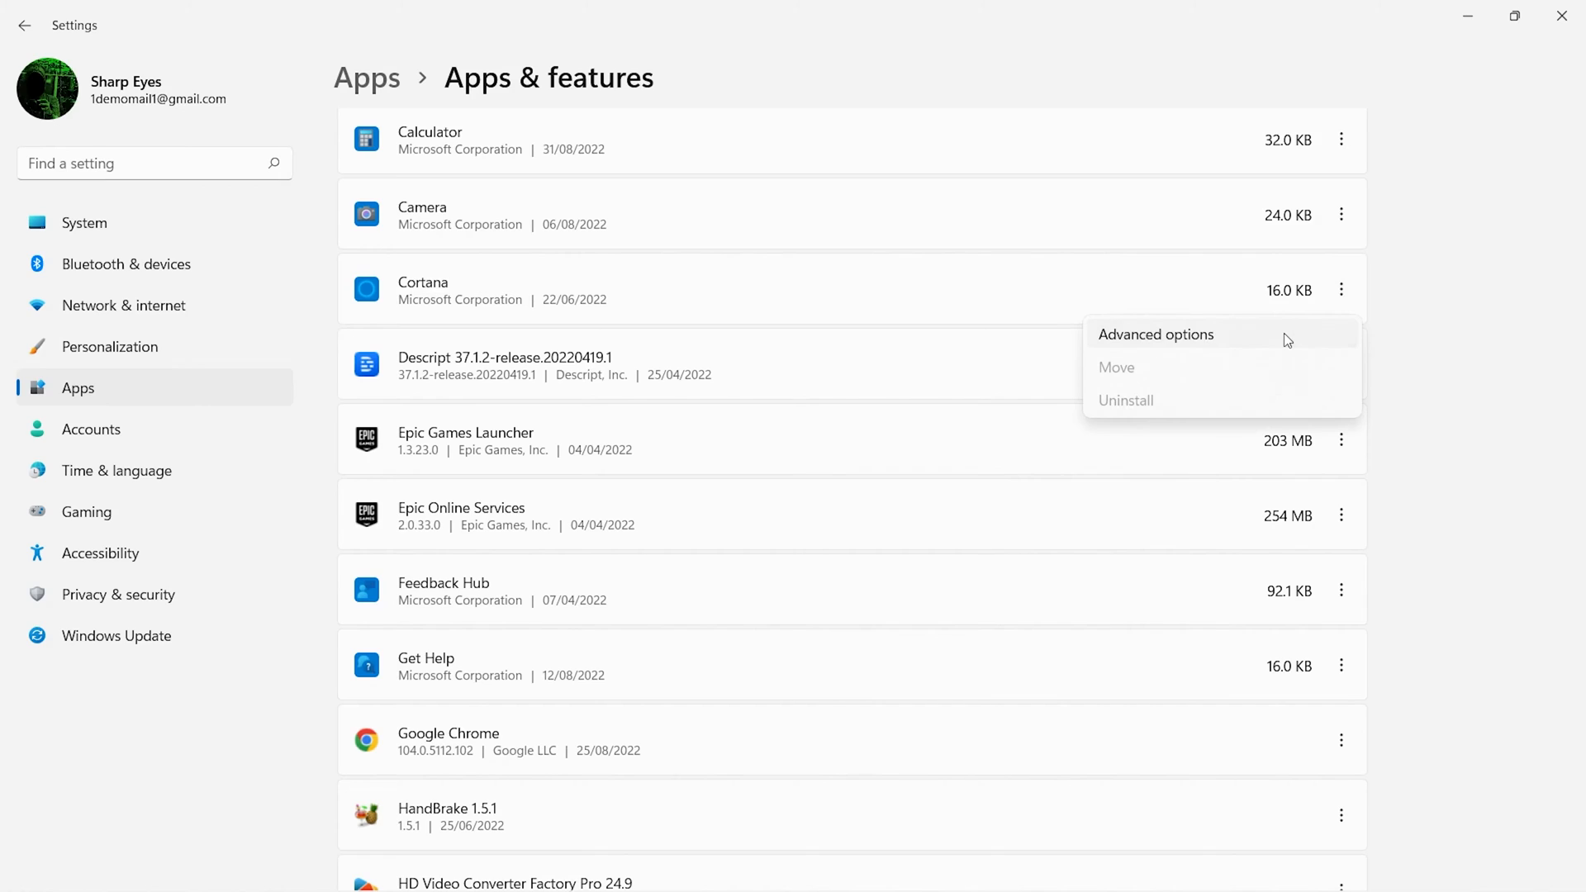
Set Cortana's 'Let this app run in background' option to Never
left_click(1155, 334)
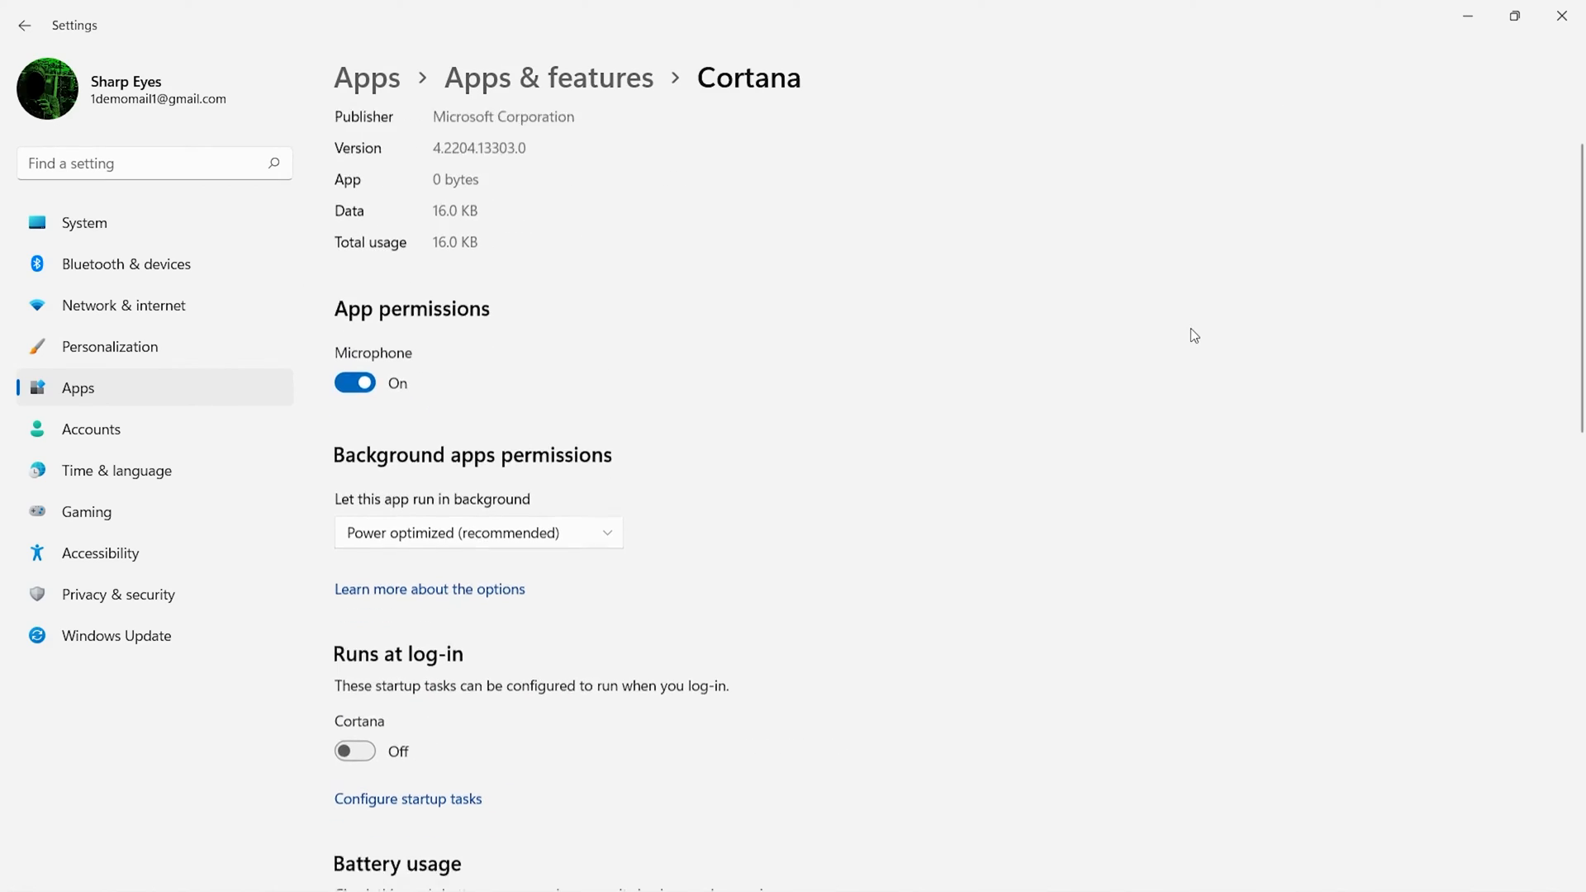
scroll("down", 3)
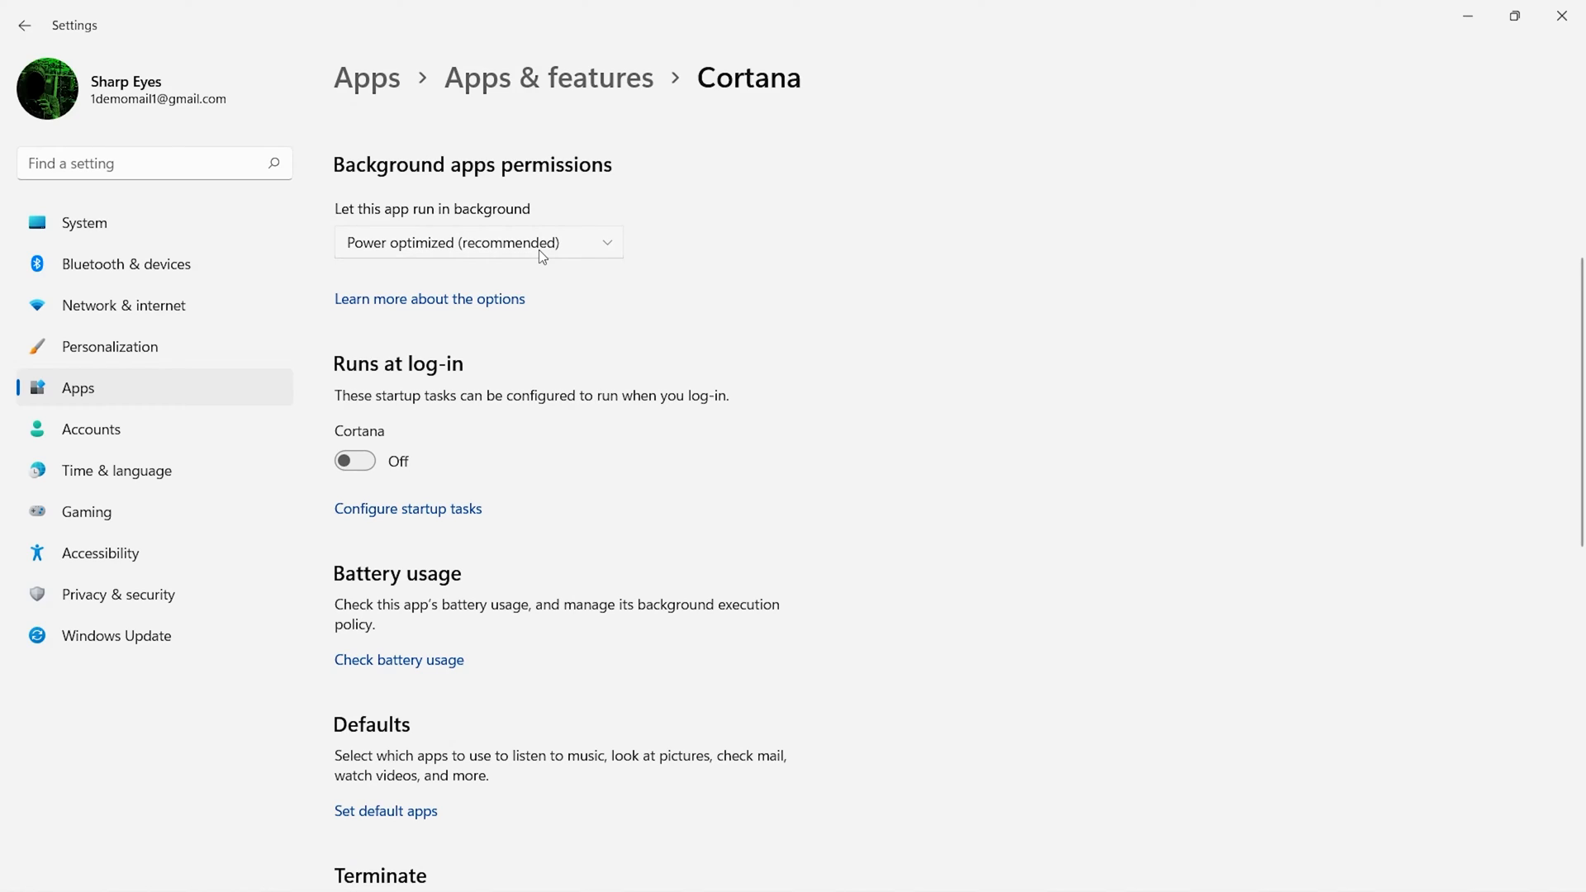
left_click(477, 242)
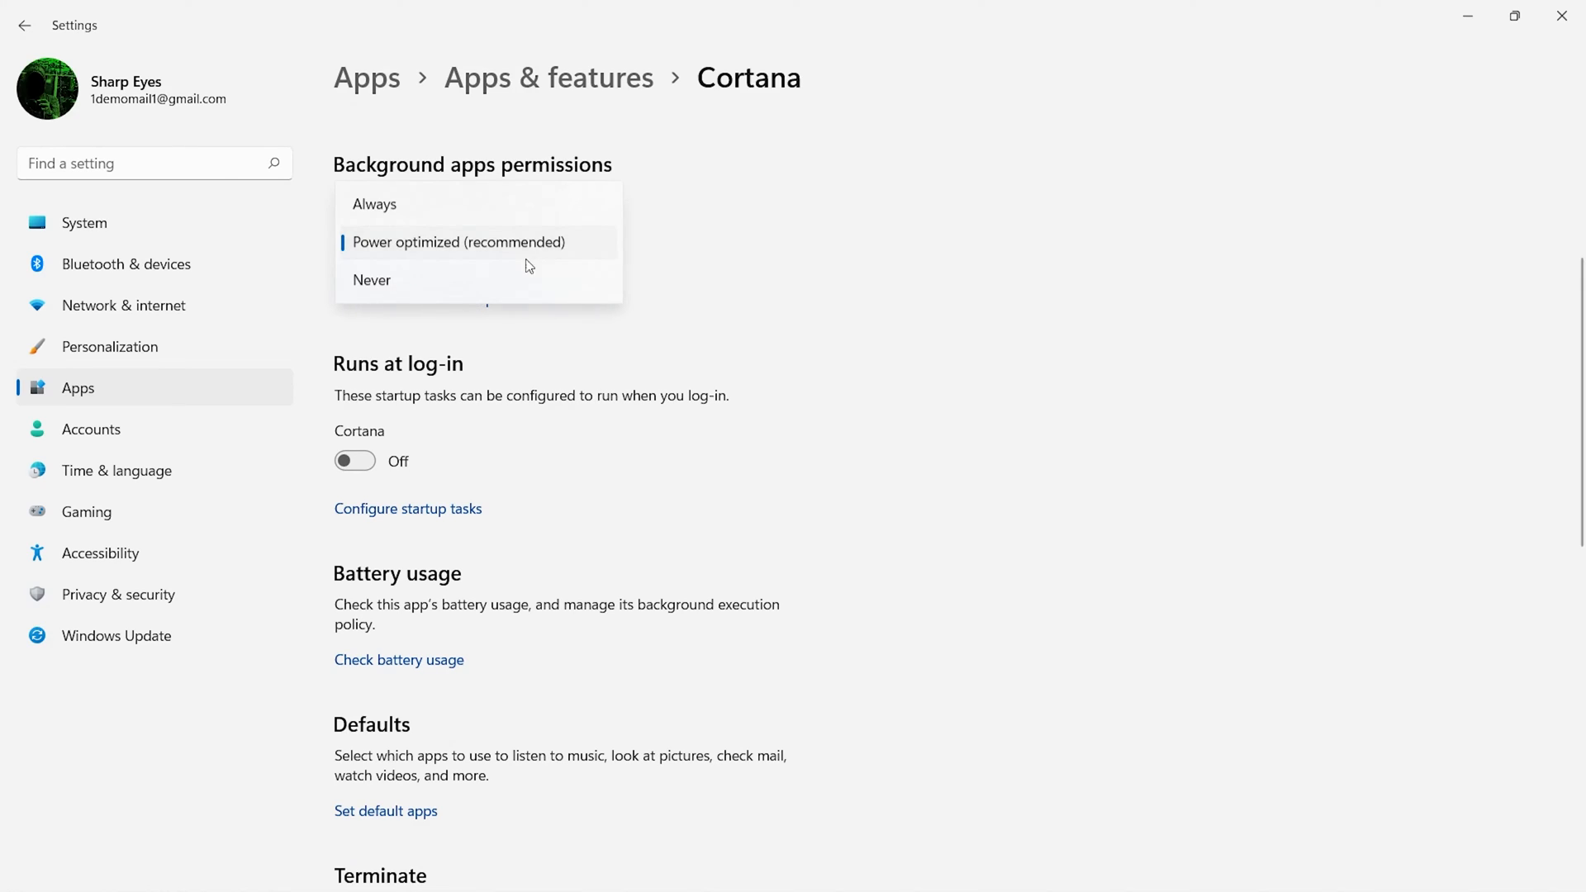
mouse_move(411, 294)
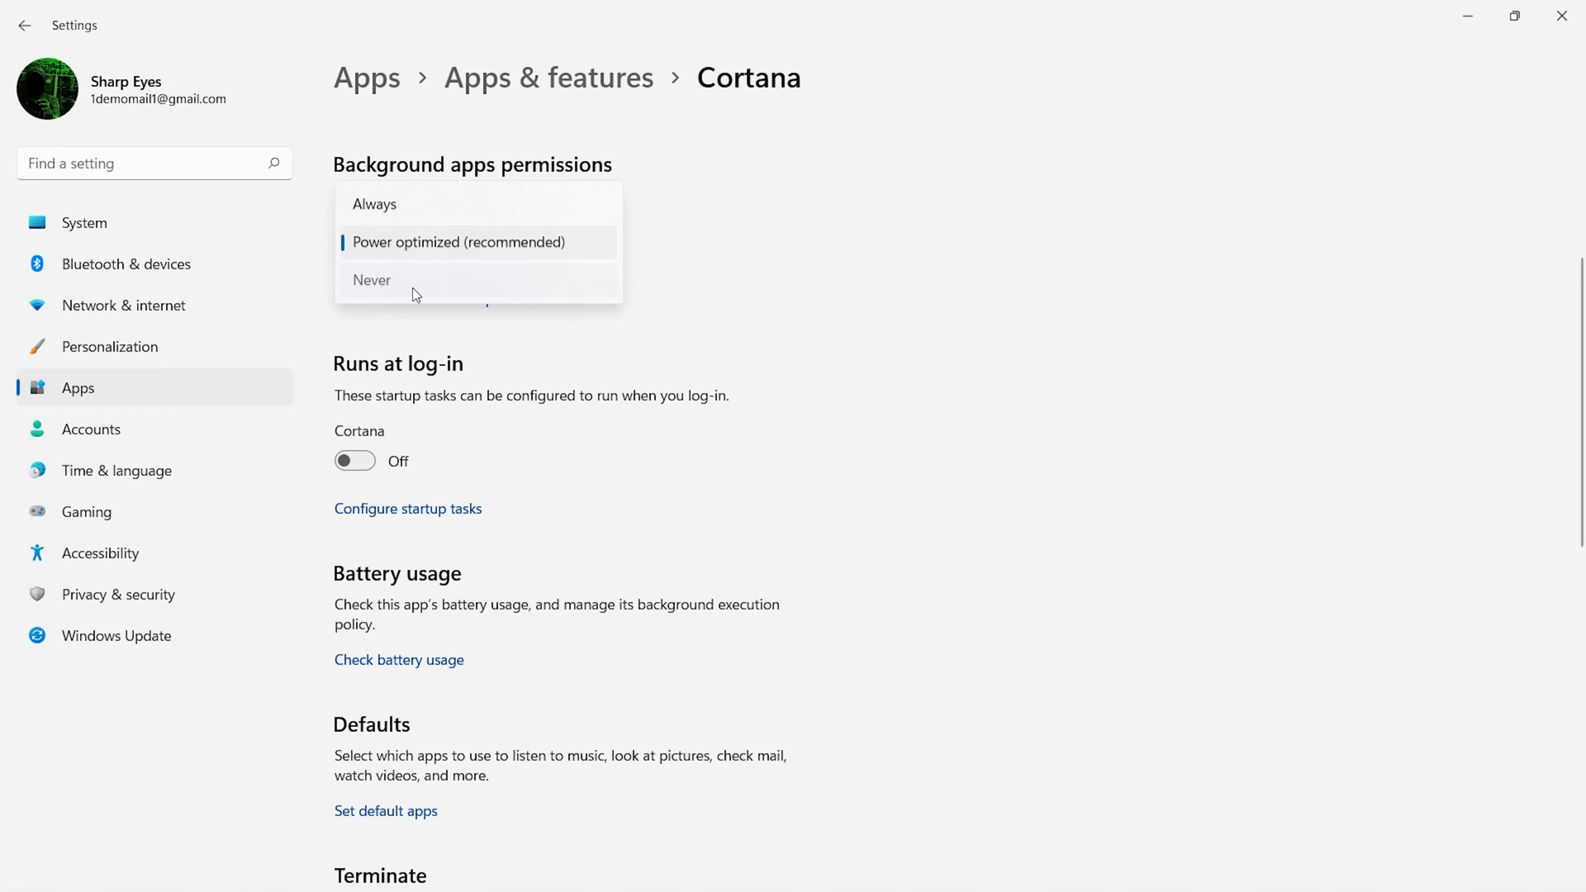
left_click(373, 280)
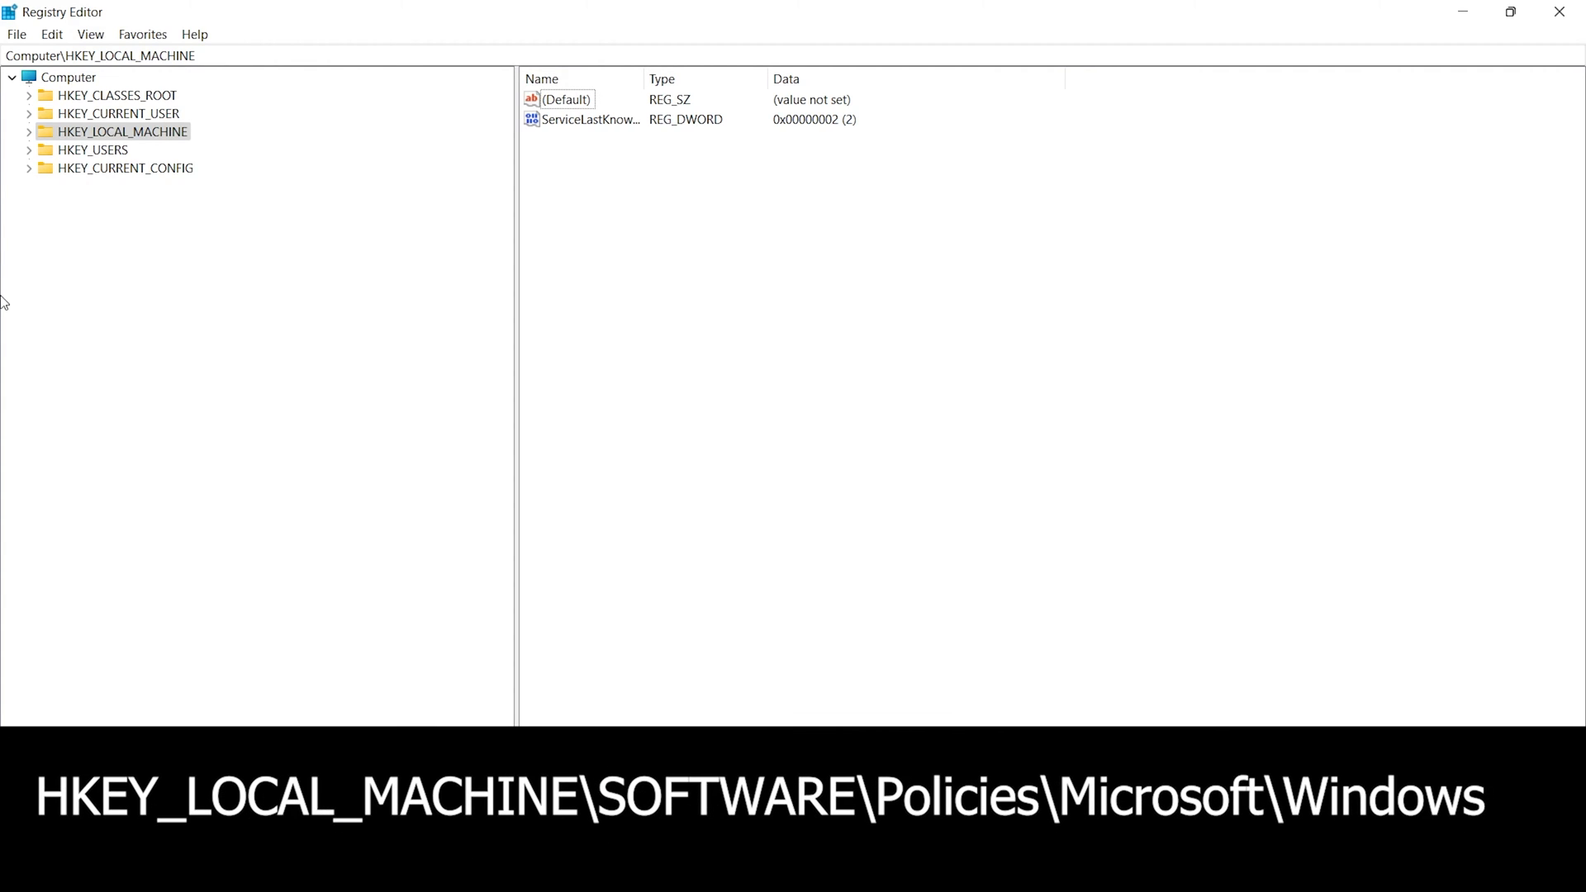
mouse_move(31, 132)
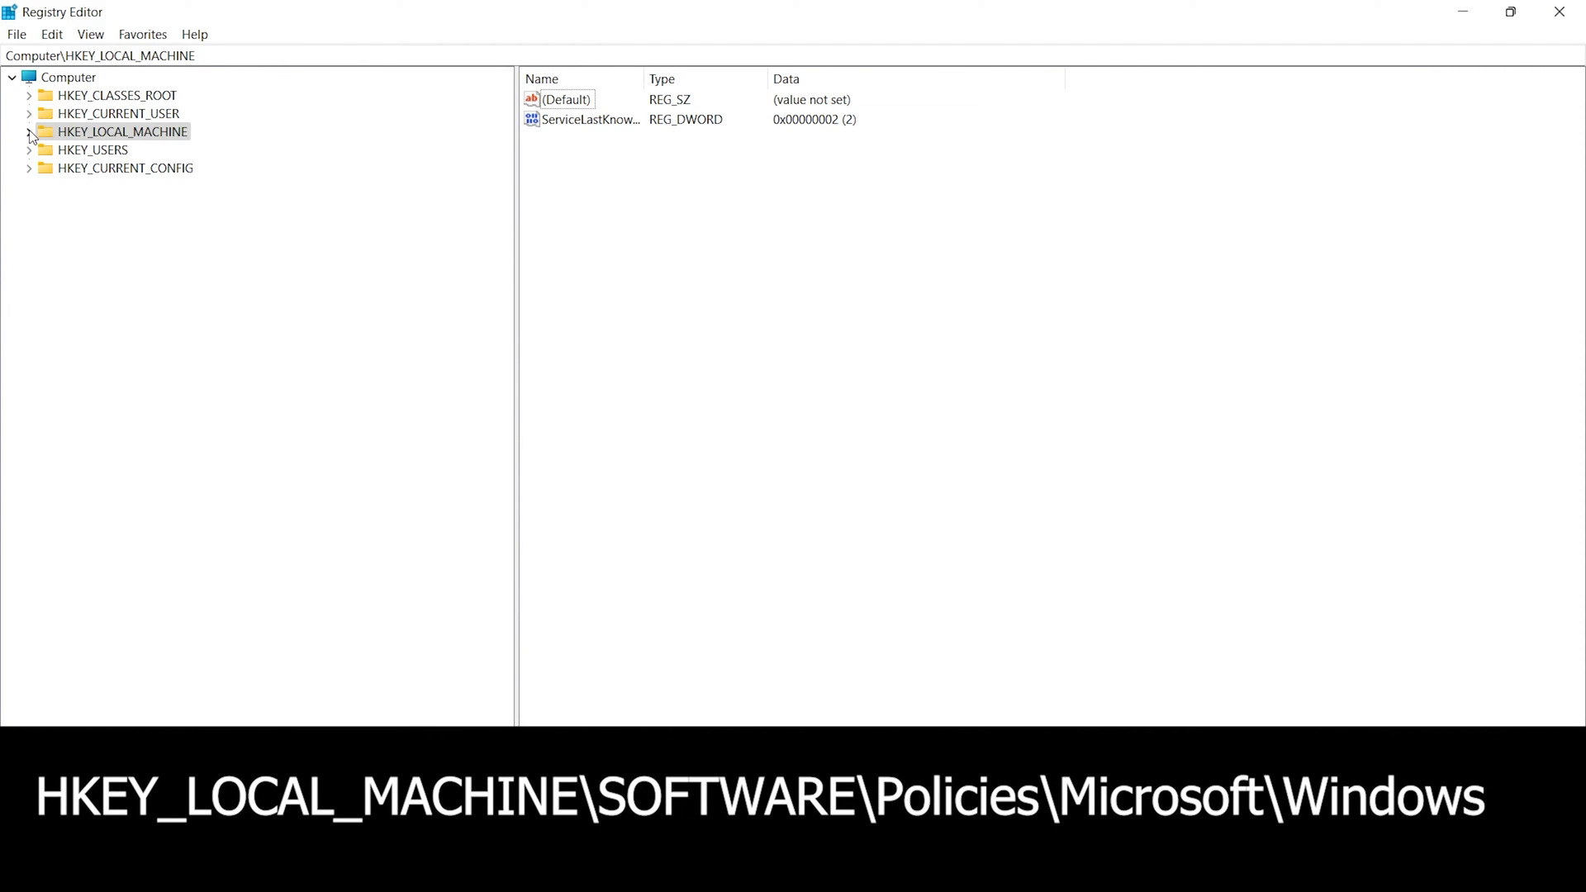
Expand HKEY_LOCAL_MACHINE, SOFTWARE and Policies in the registry tree
left_click(29, 132)
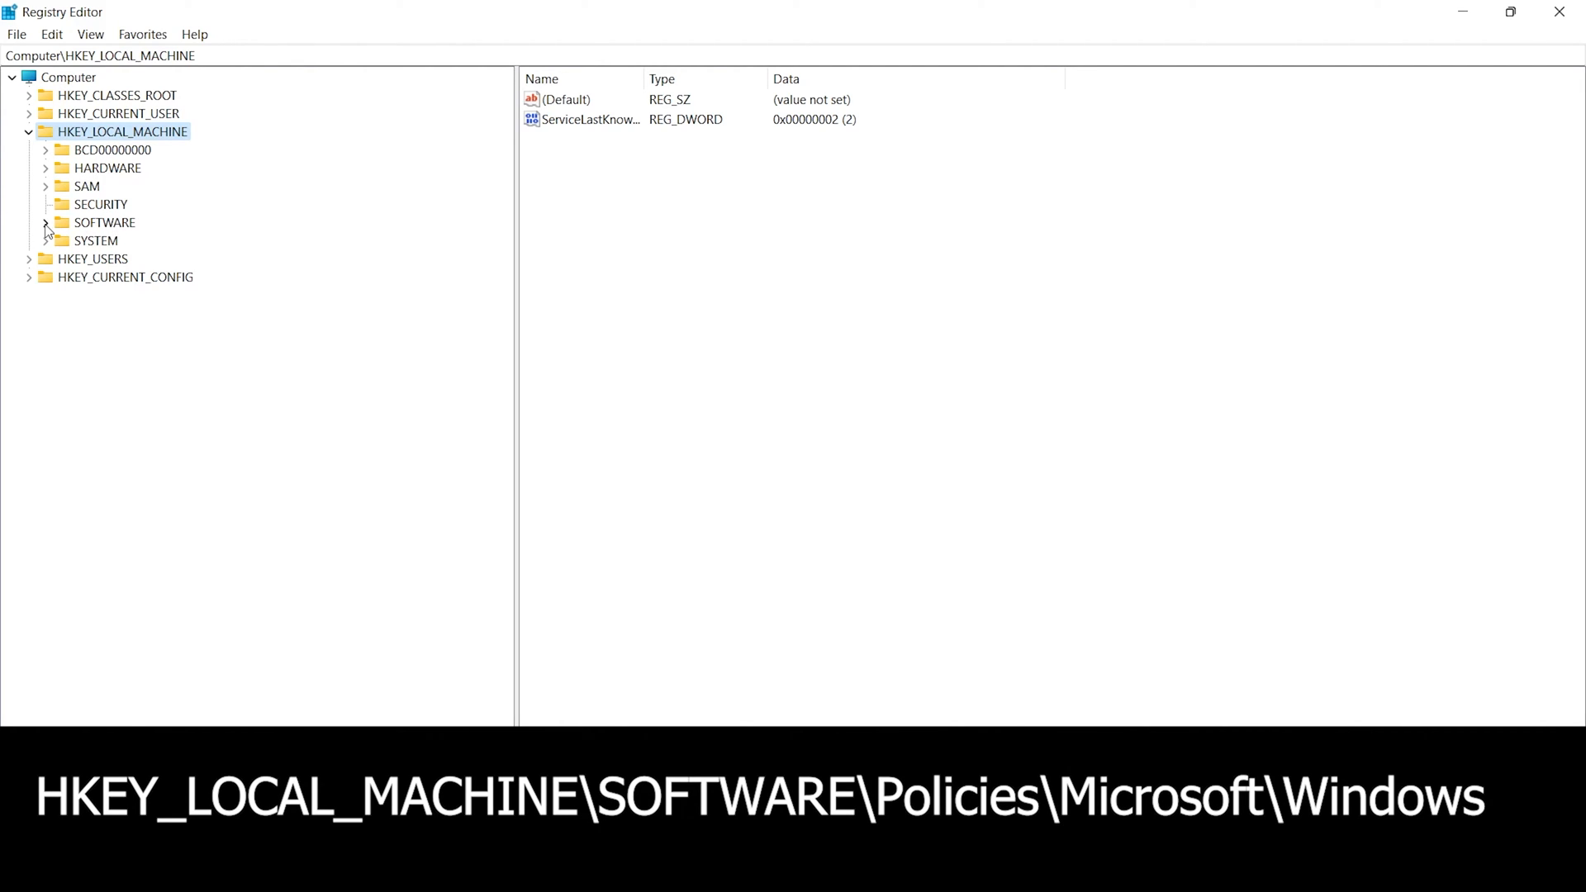
left_click(46, 222)
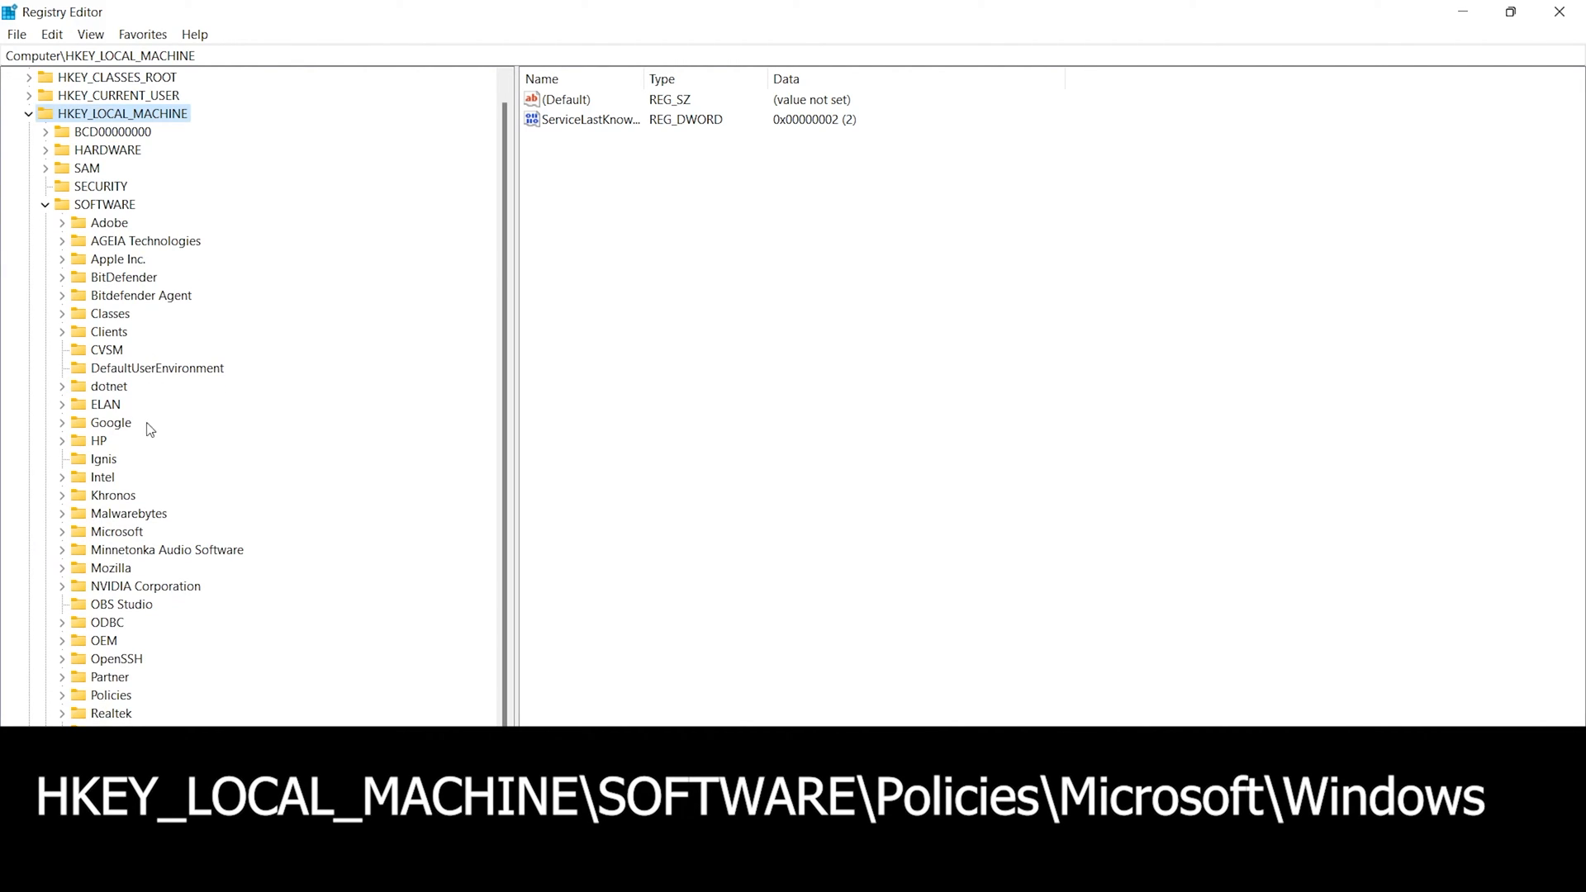
mouse_move(63, 701)
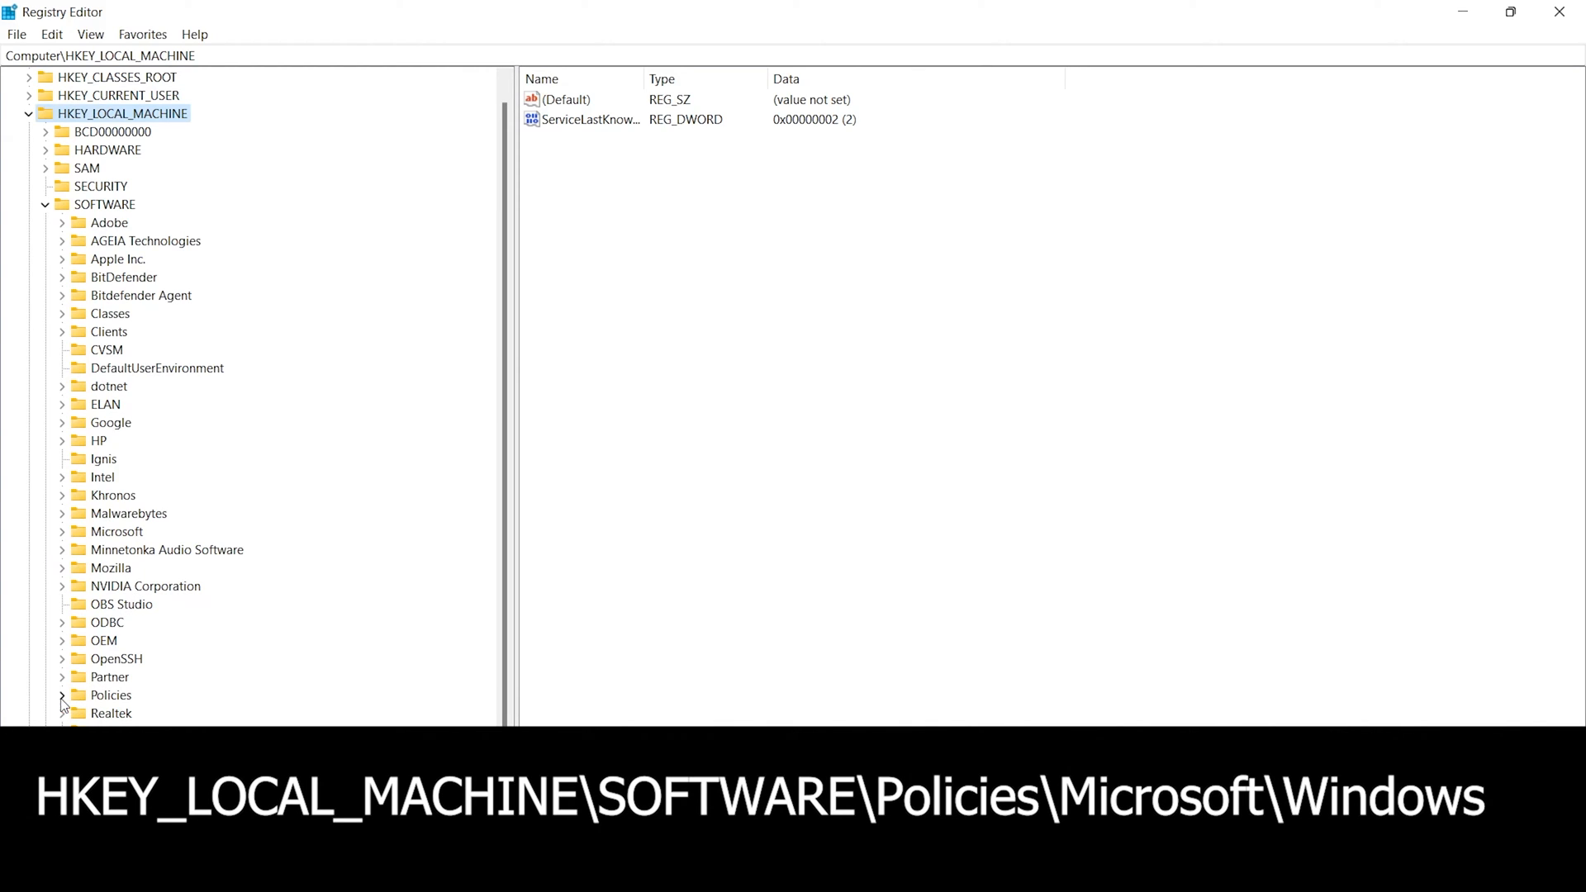
left_click(62, 695)
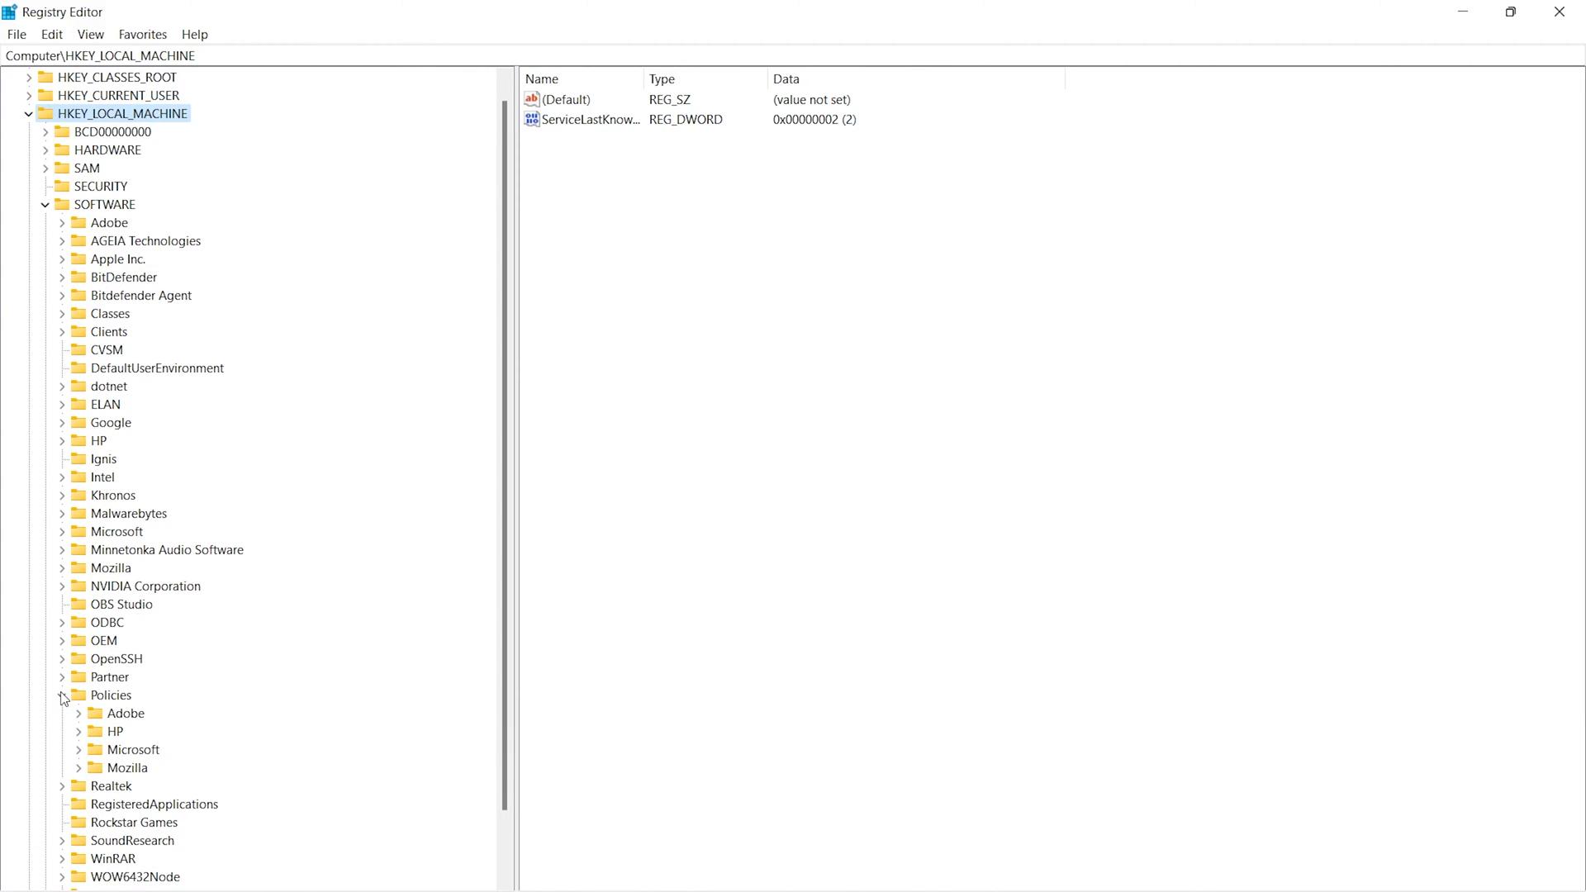
scroll("down", 3)
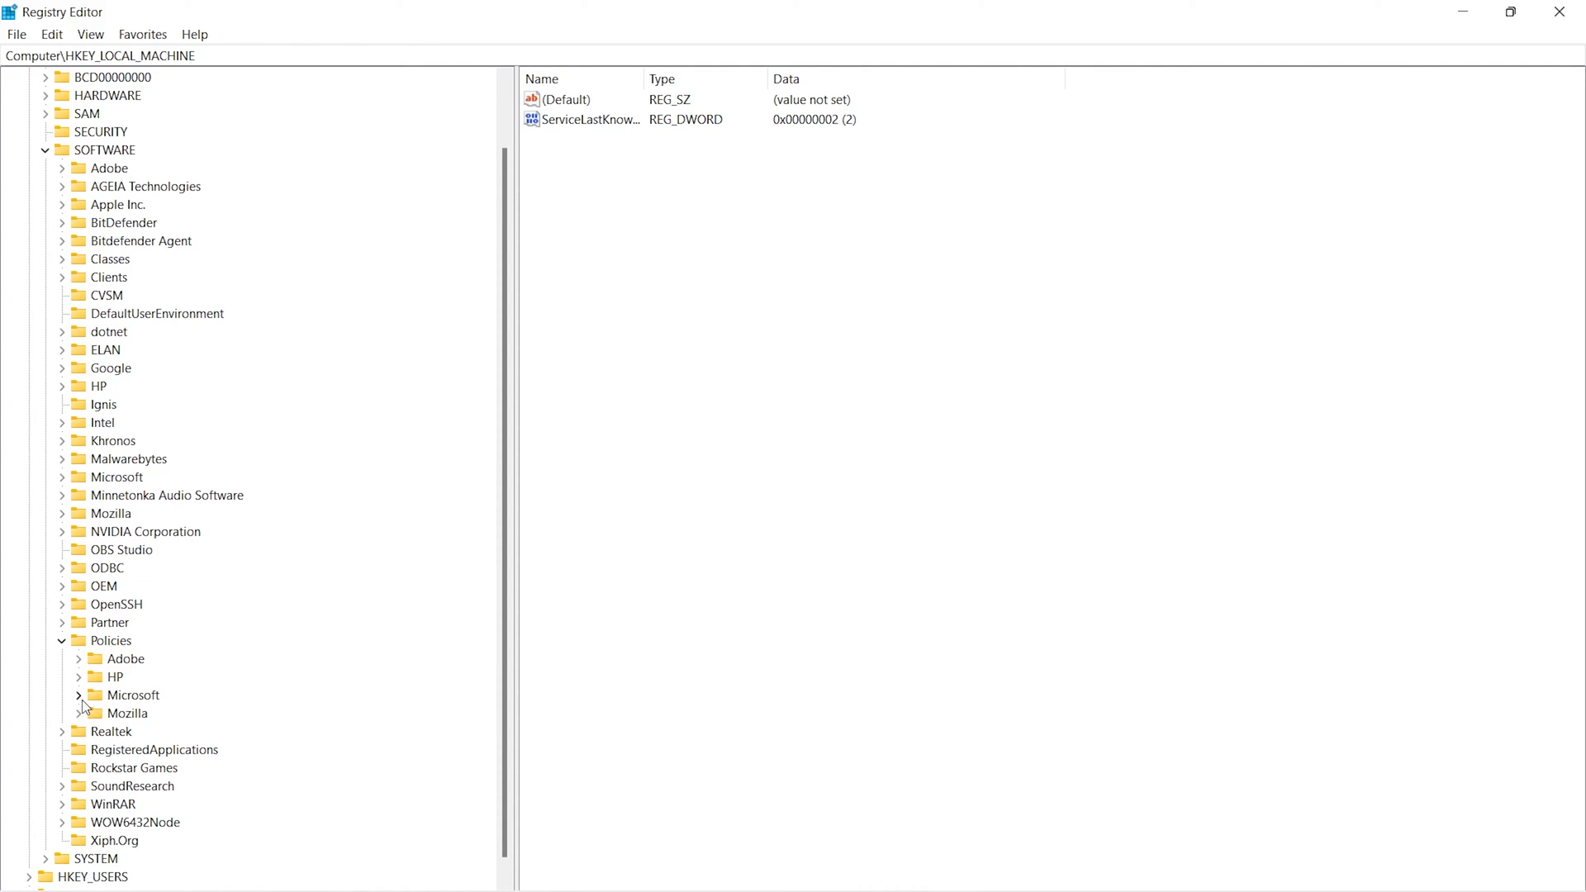
Expand Policies\Microsoft and select its Windows key
left_click(80, 694)
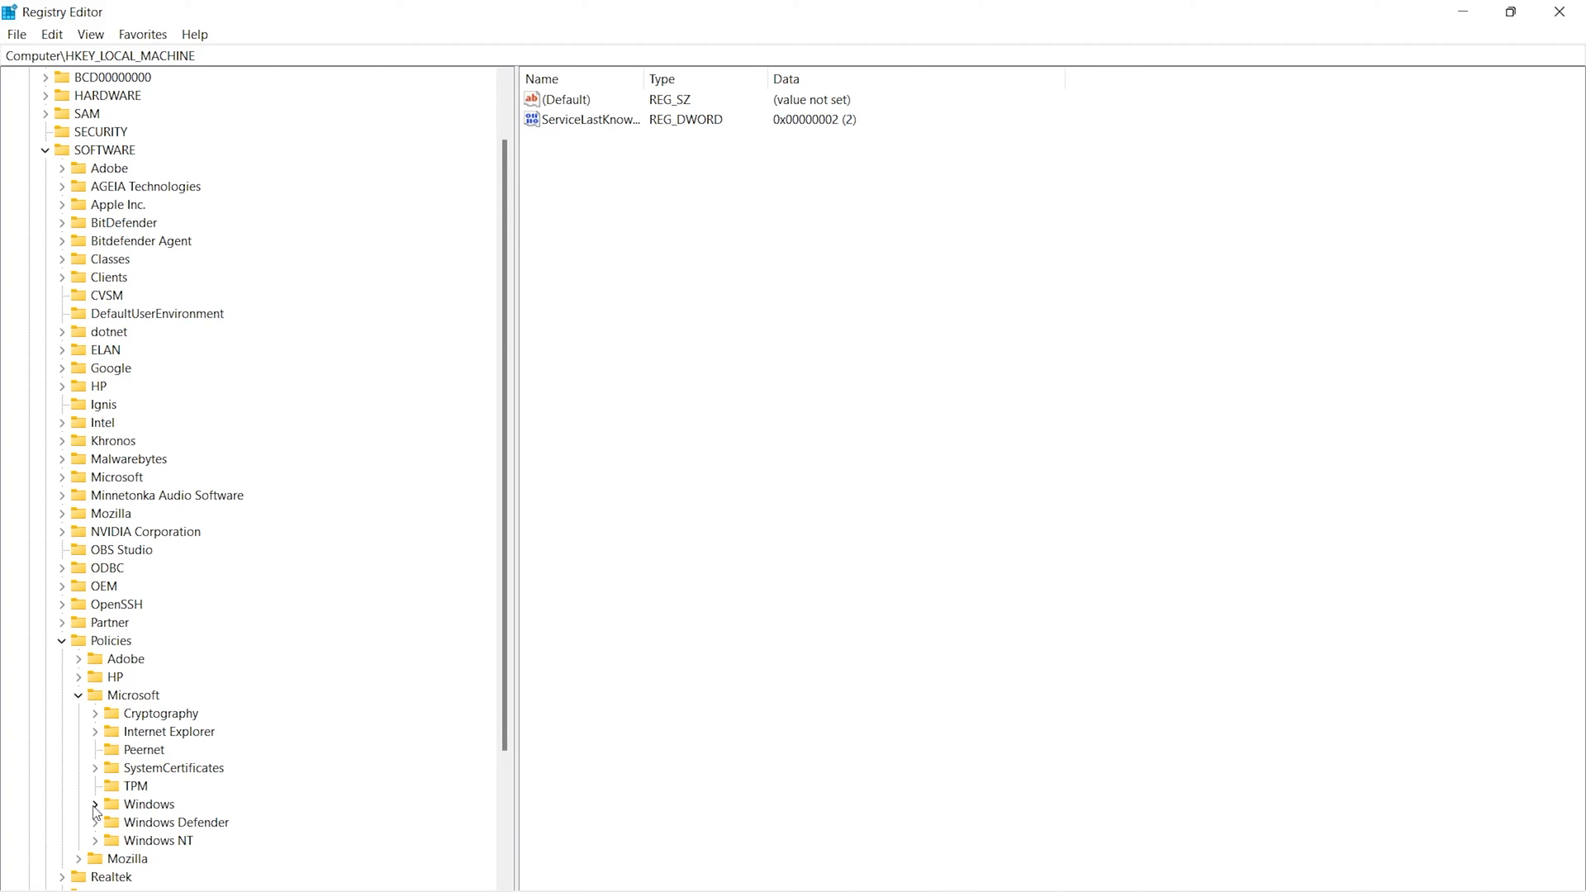
left_click(94, 803)
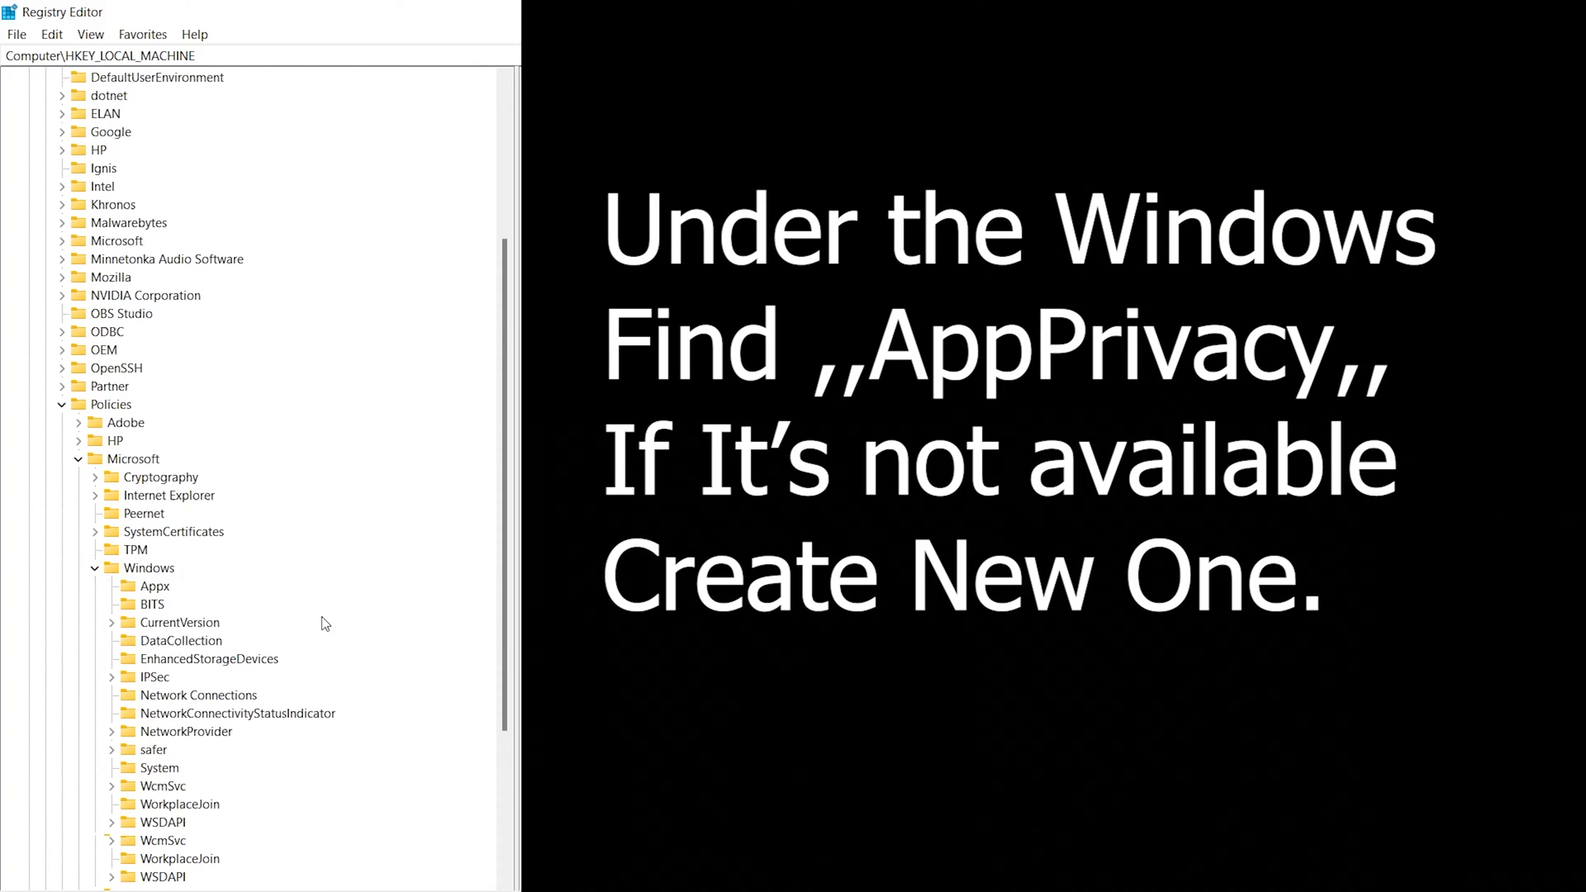
scroll("down", 3)
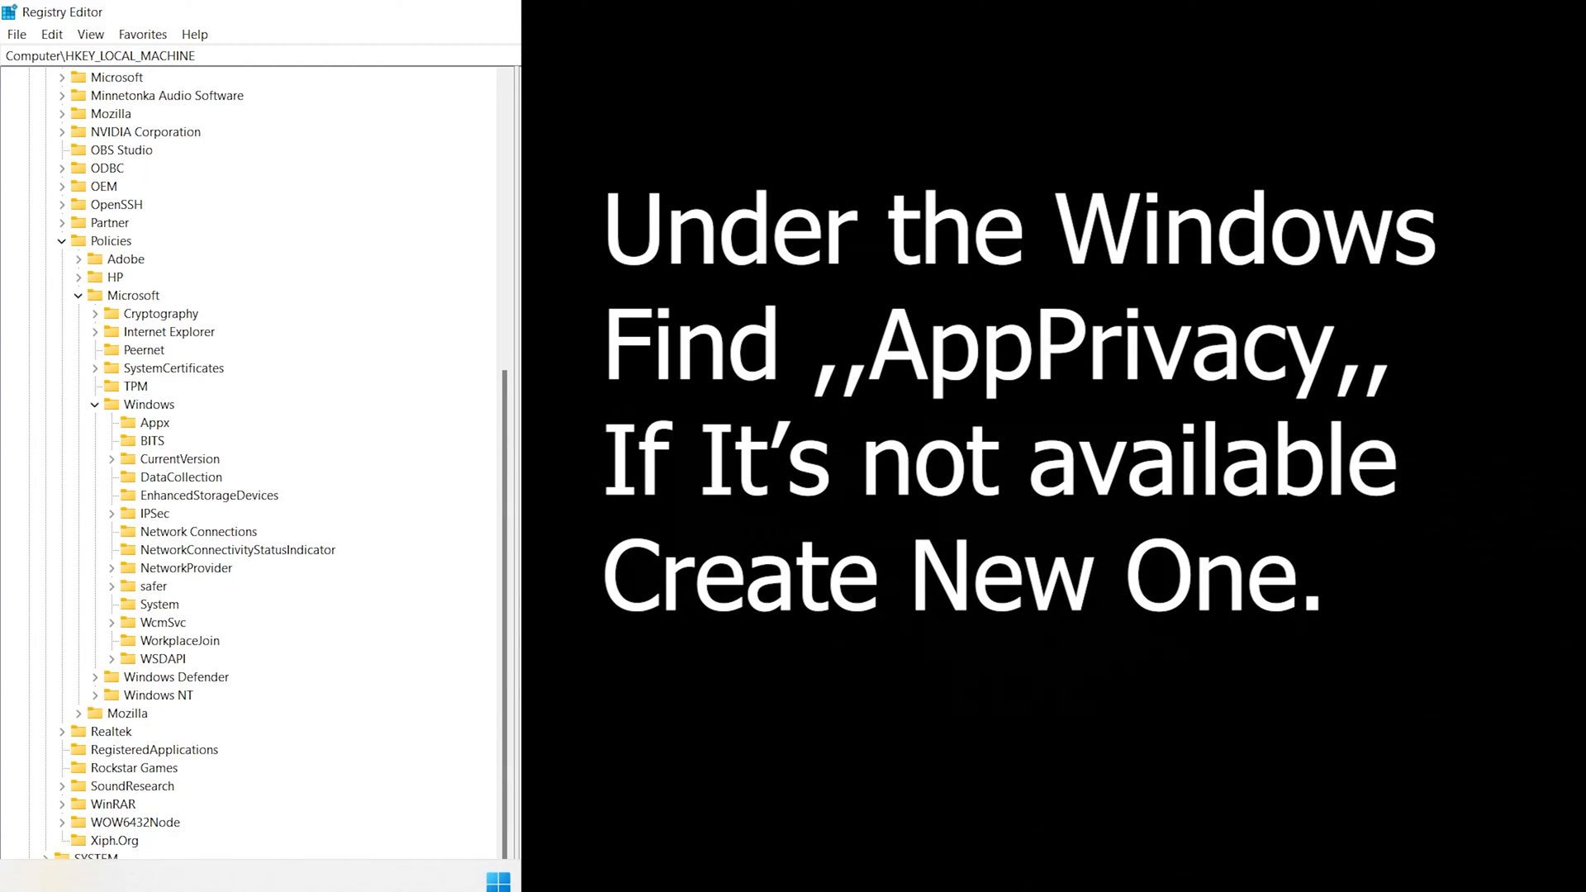
left_click(149, 404)
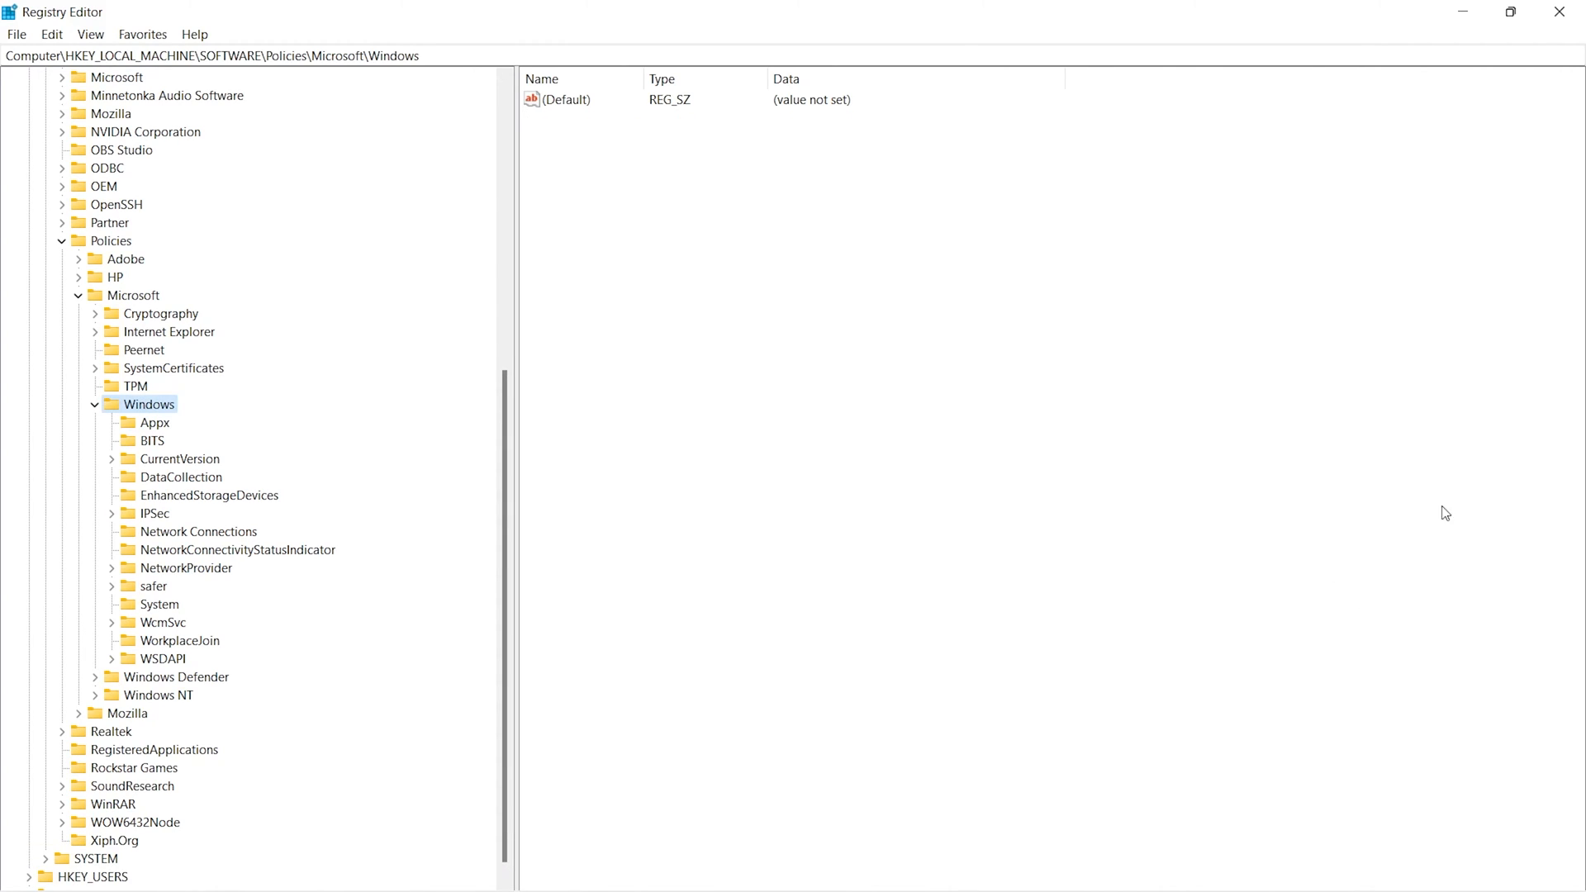
mouse_move(138, 423)
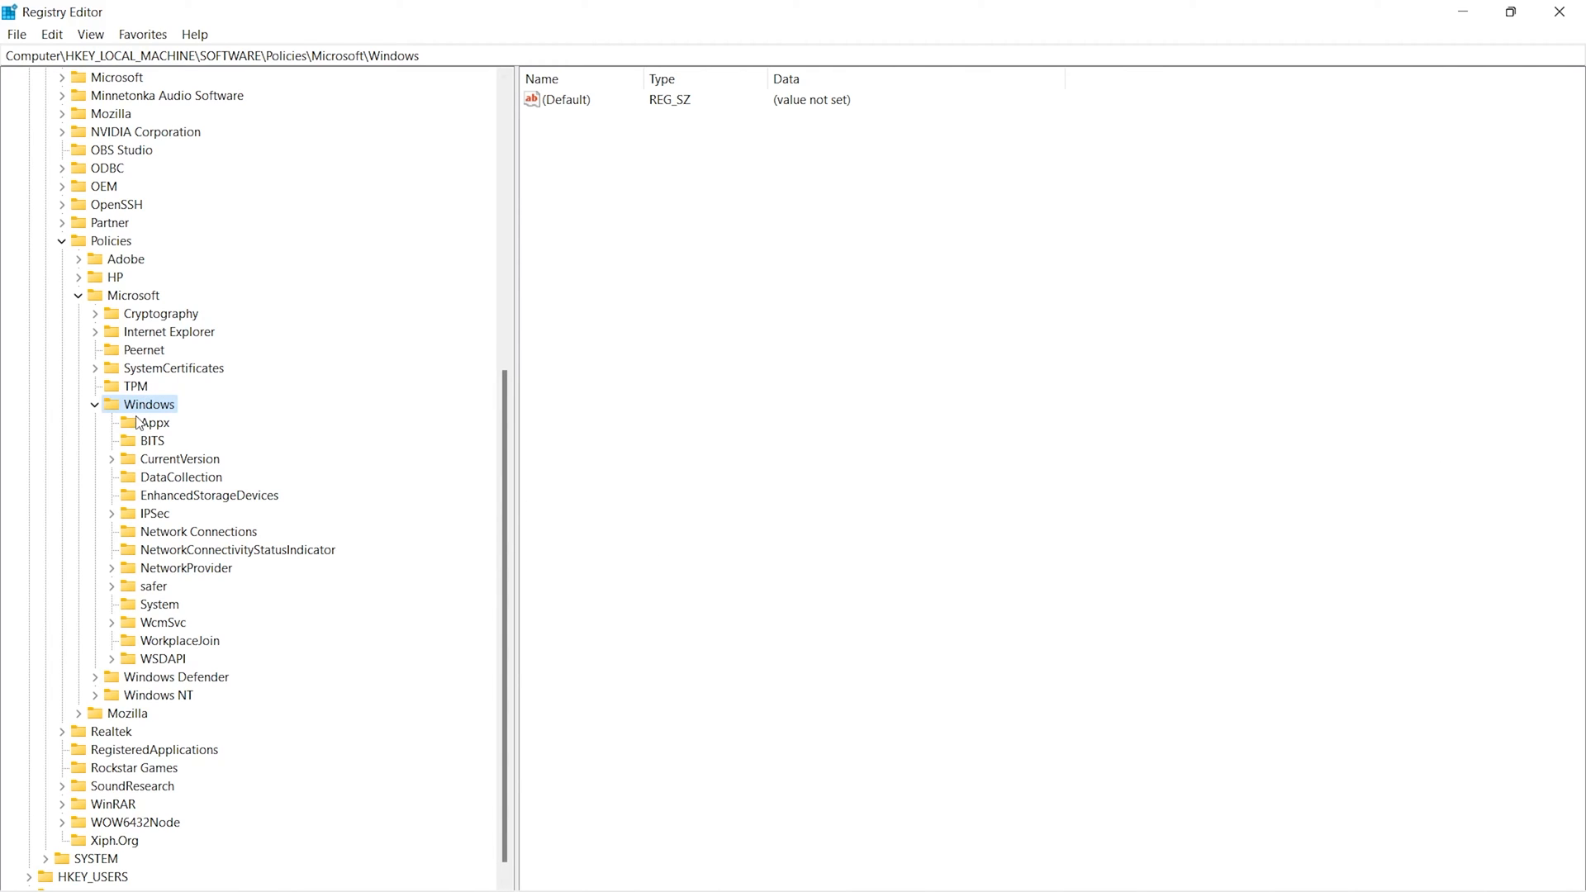
Create a key named AppPrivacy under Policies\Microsoft\Windows
right_click(148, 404)
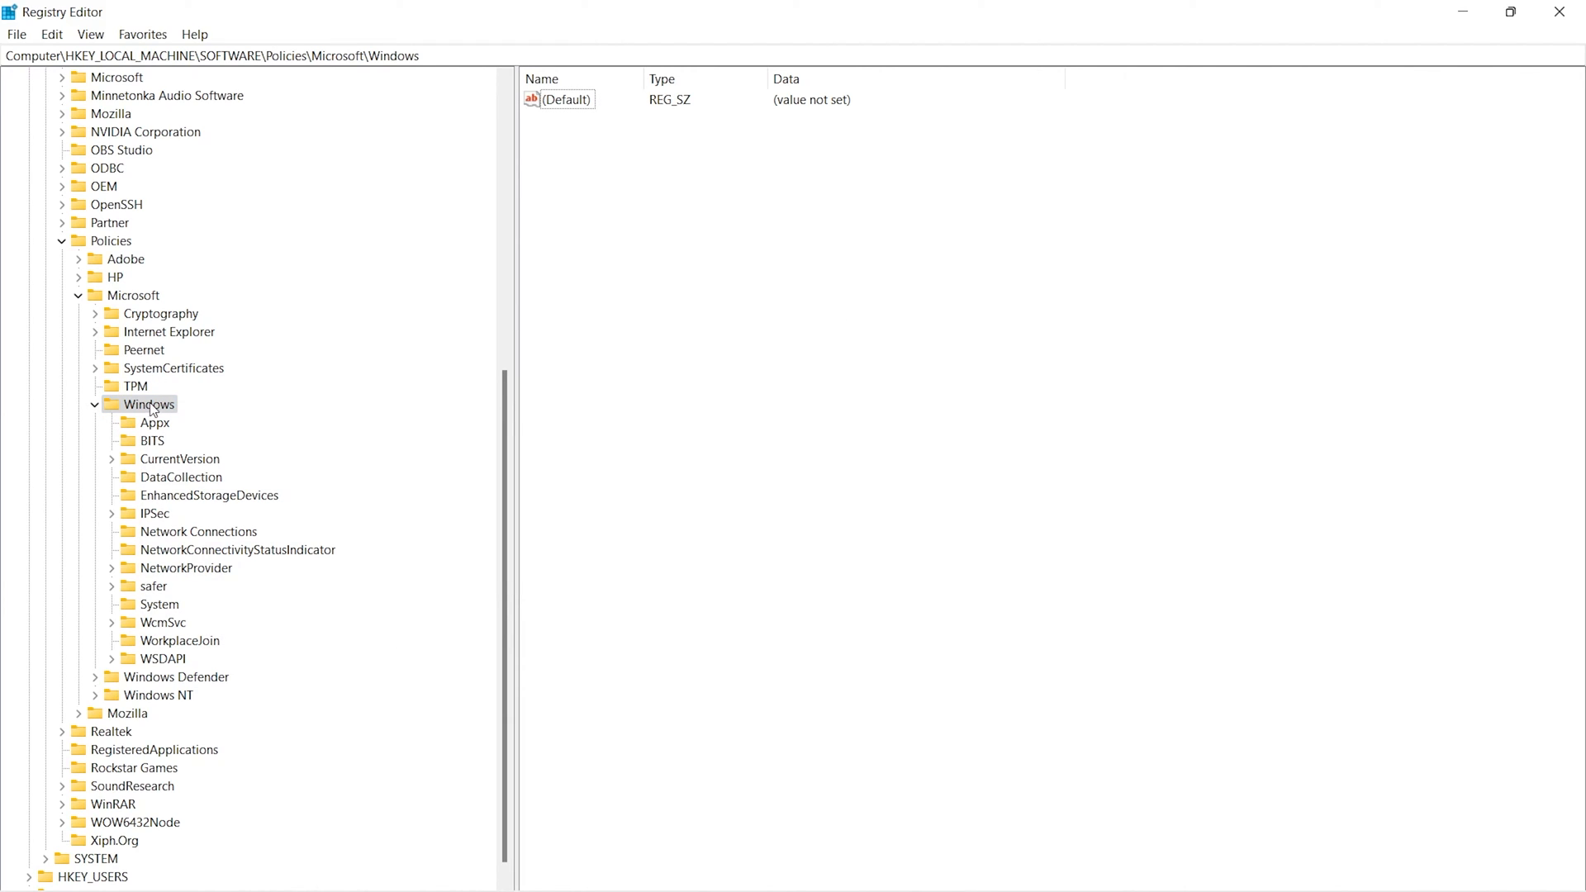
mouse_move(156, 441)
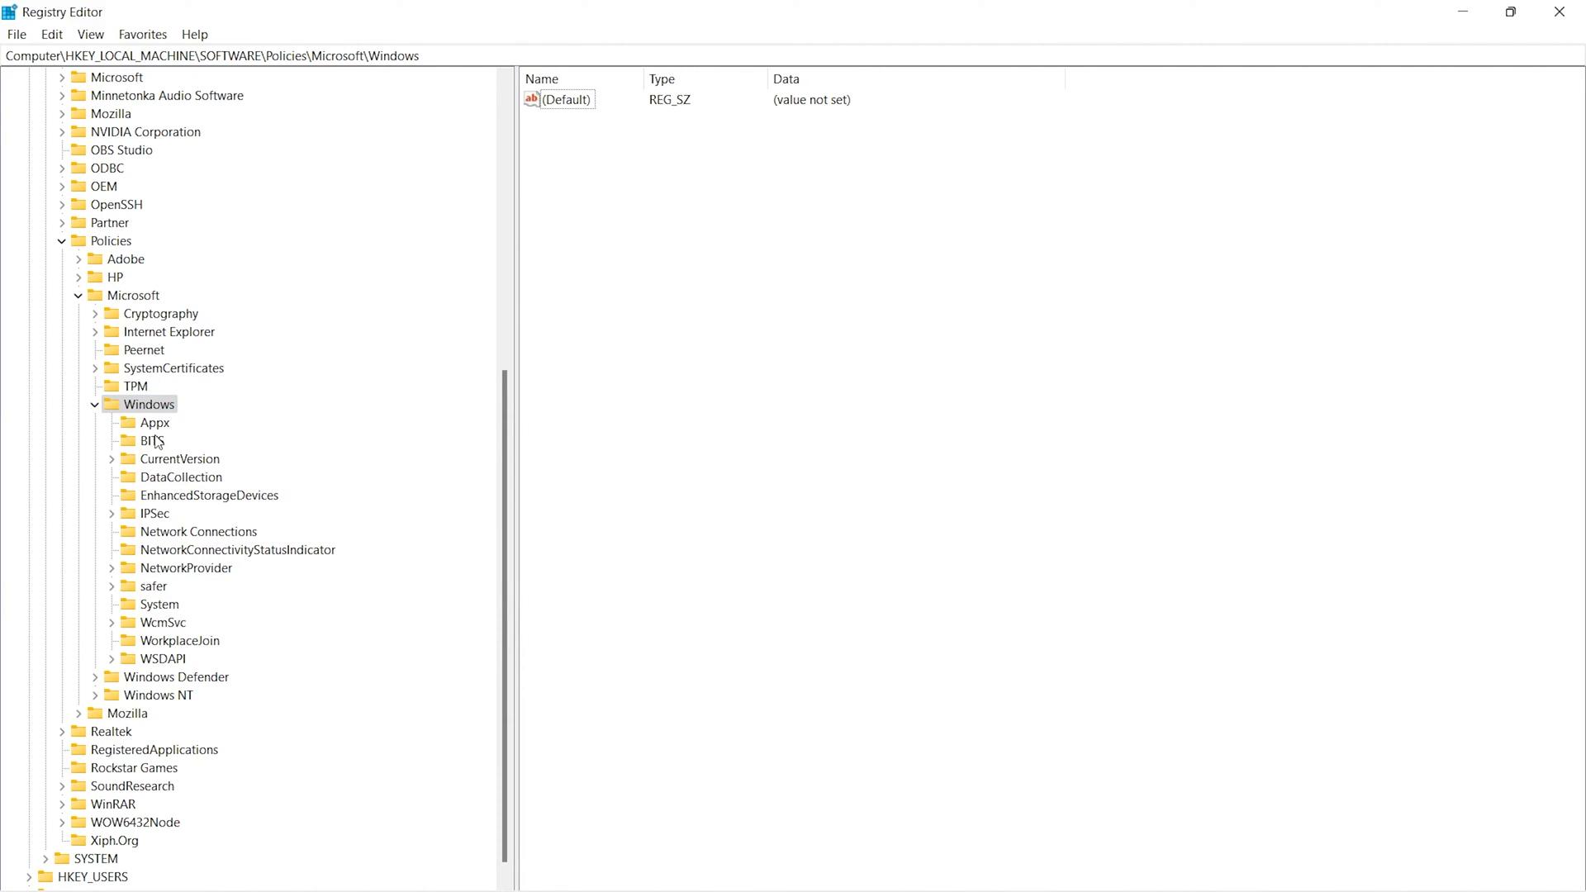
right_click(148, 404)
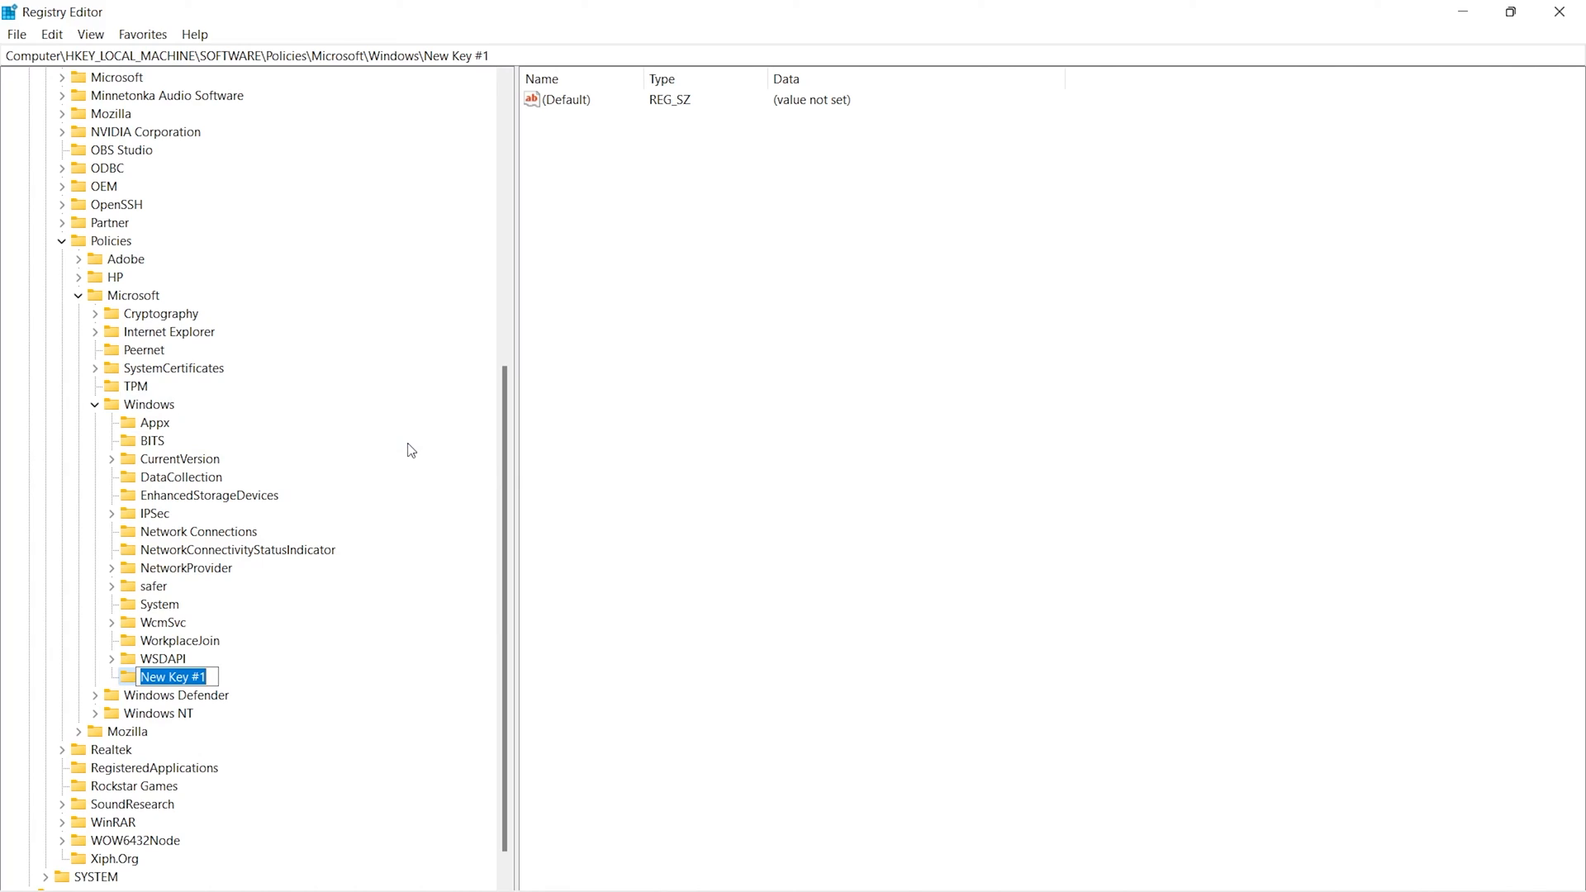
type("AppPriva")
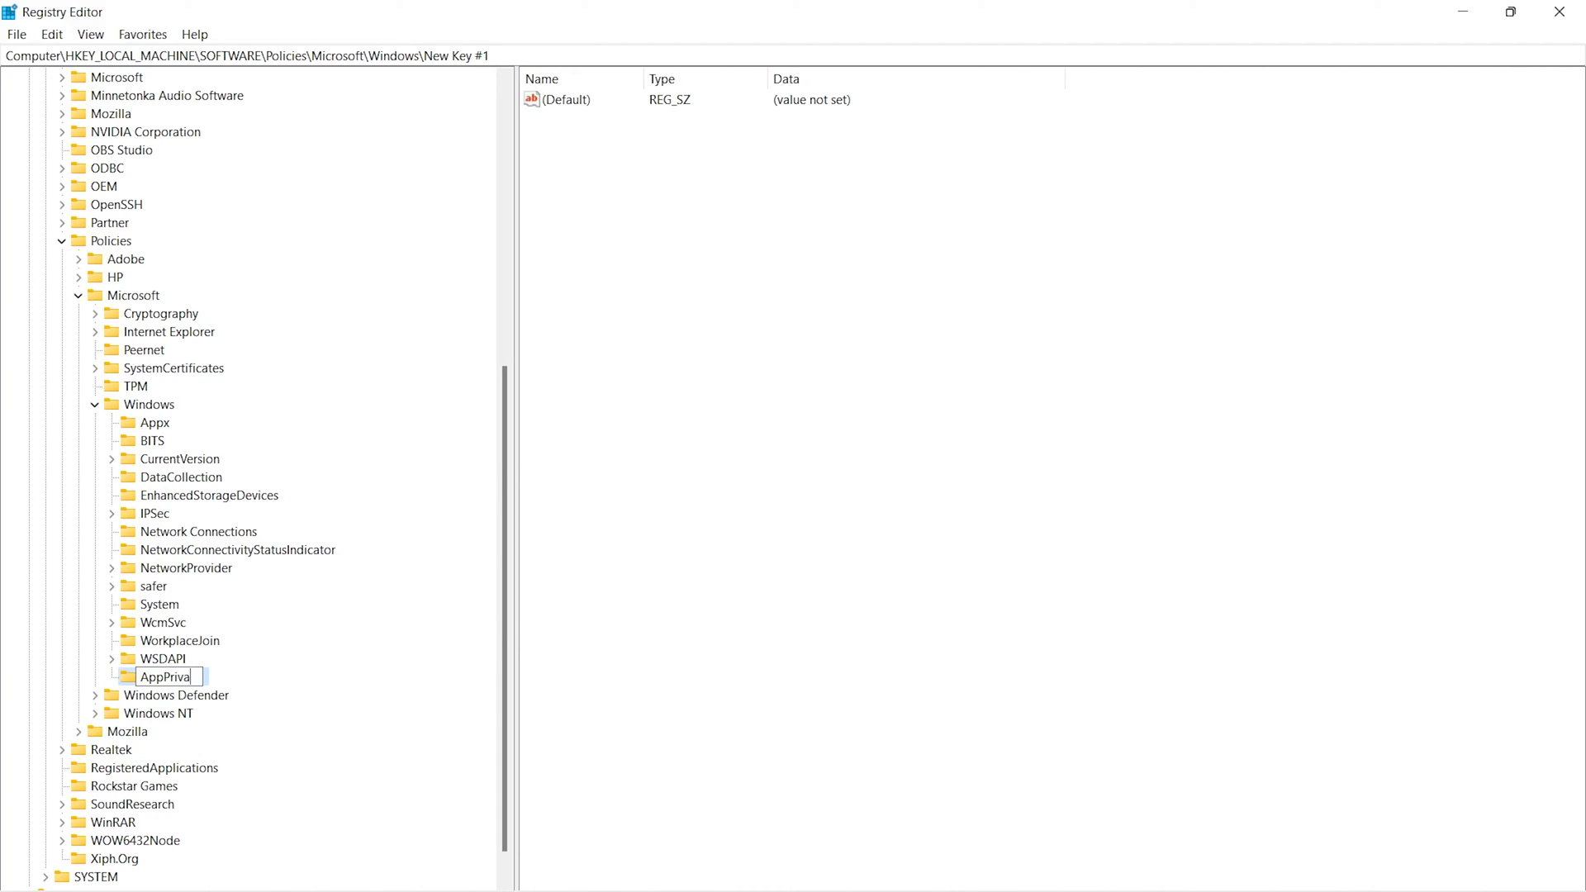
key("Return")
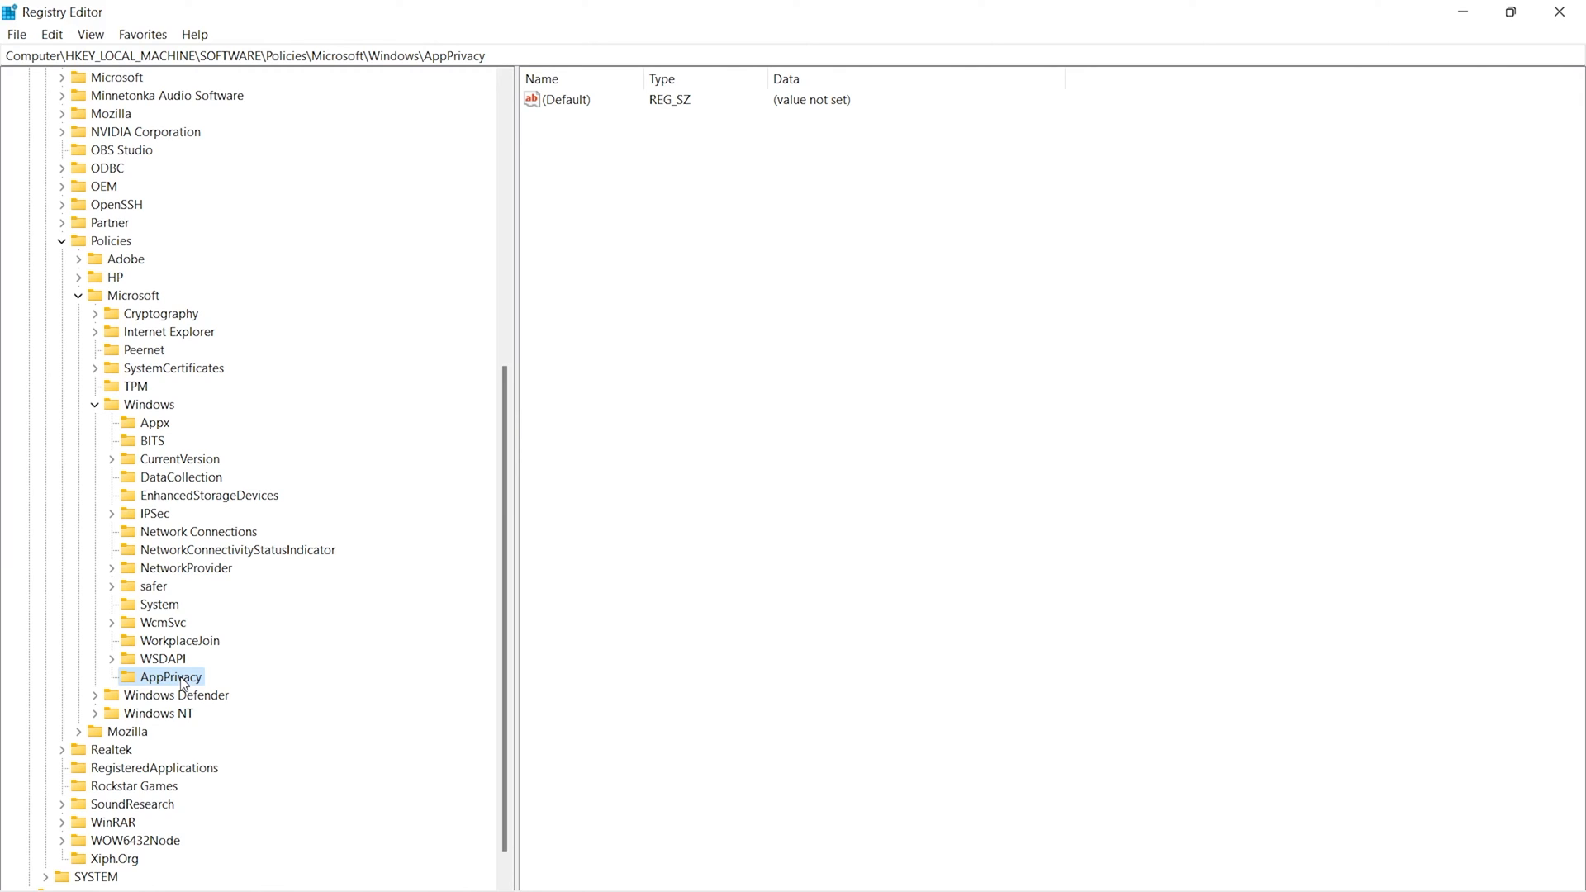
Create a DWORD (32-bit) value in AppPrivacy and name it LetAppsRunInBackground
right_click(167, 677)
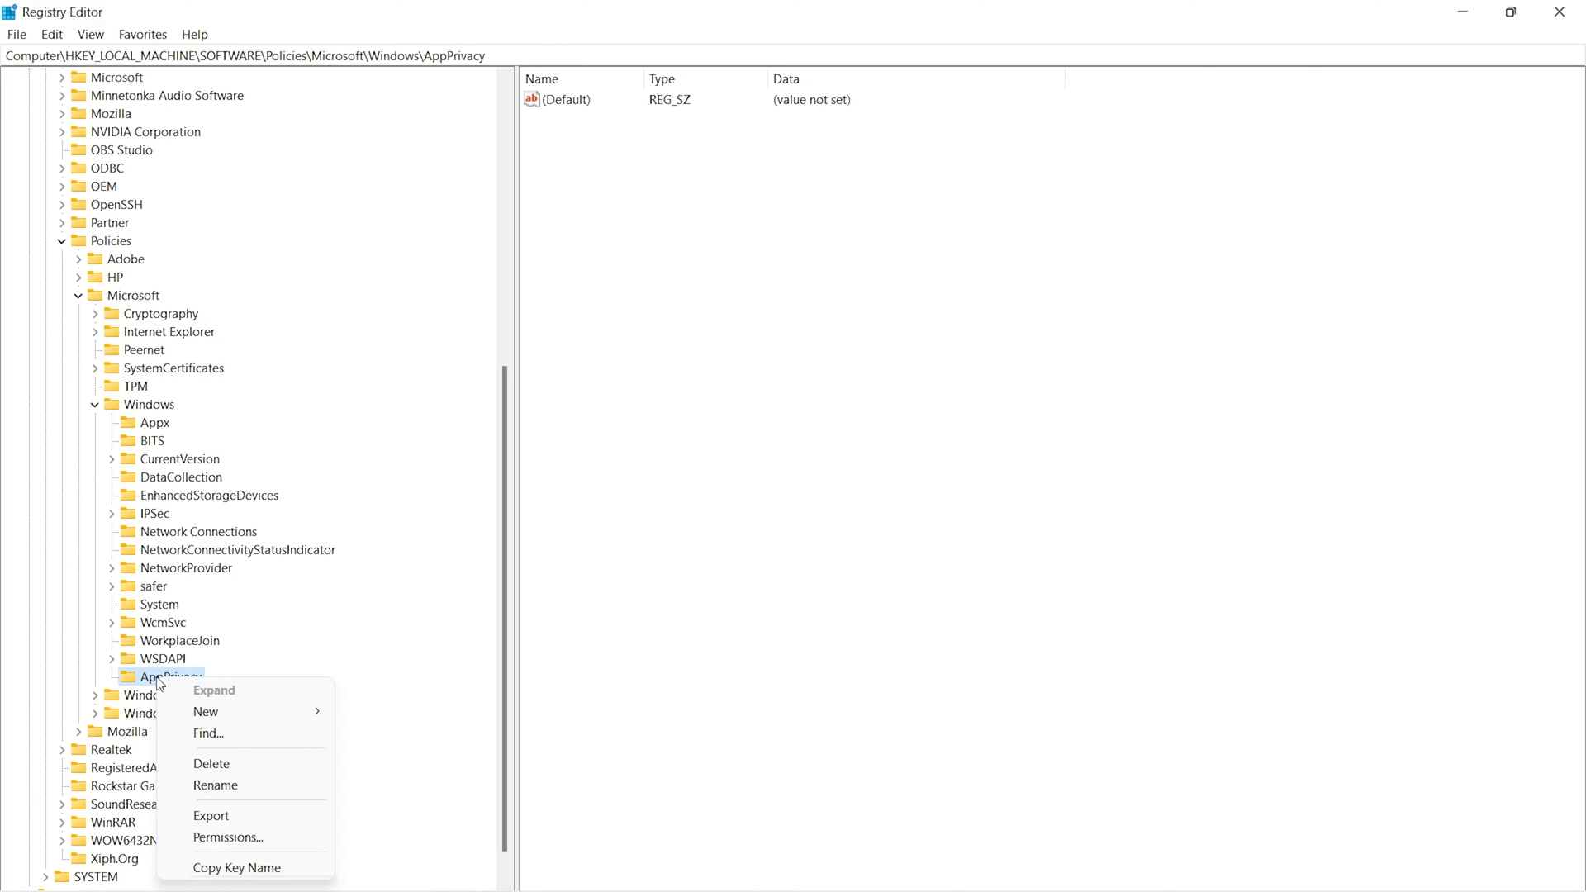
mouse_move(193, 702)
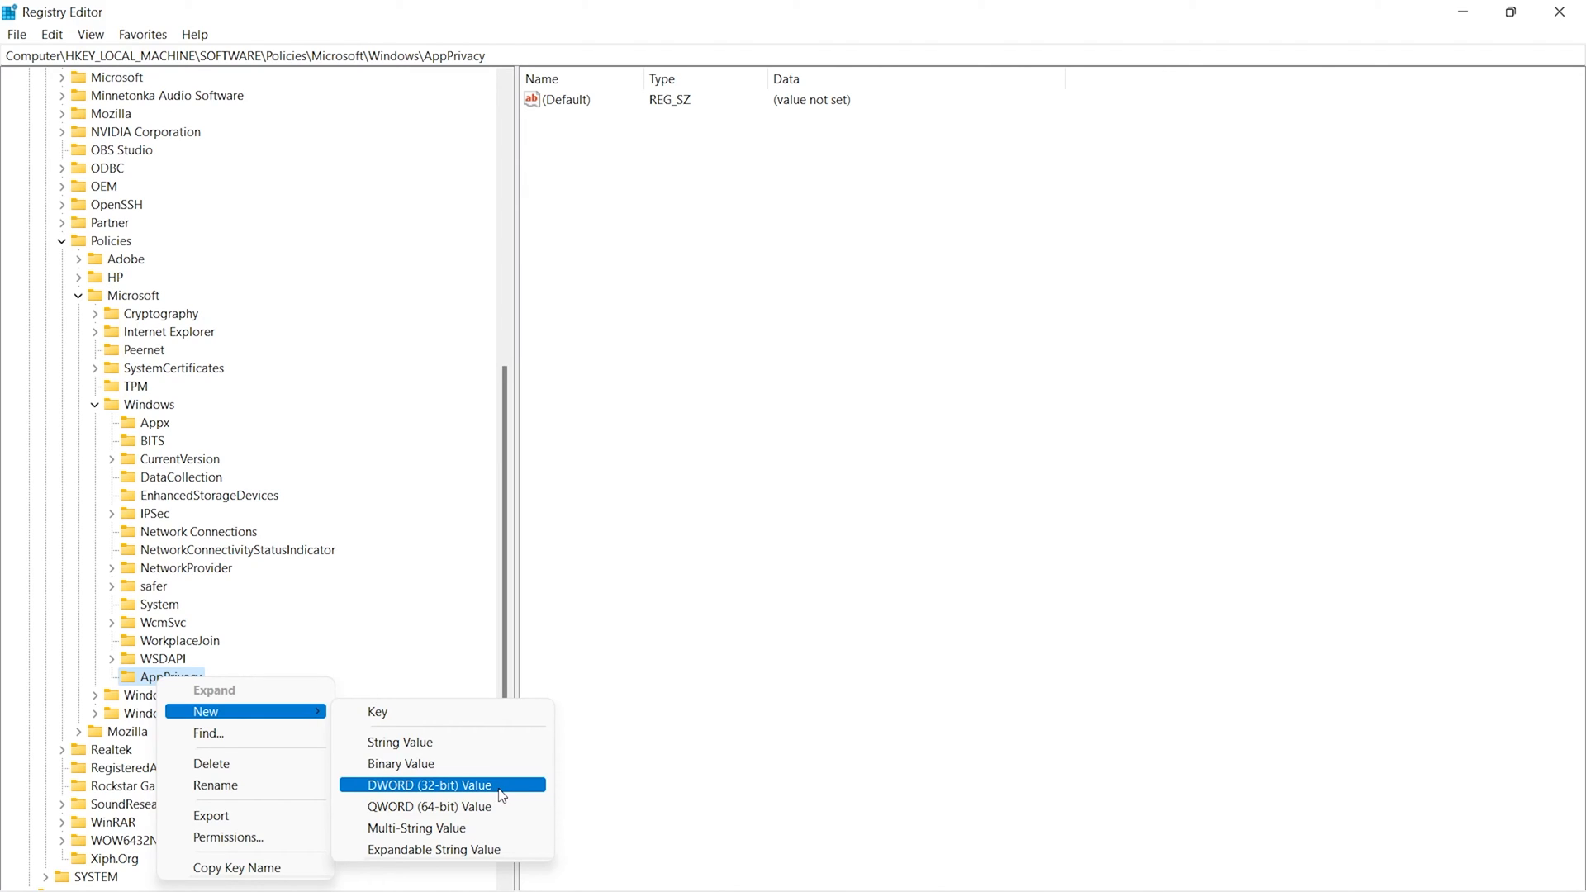
left_click(432, 785)
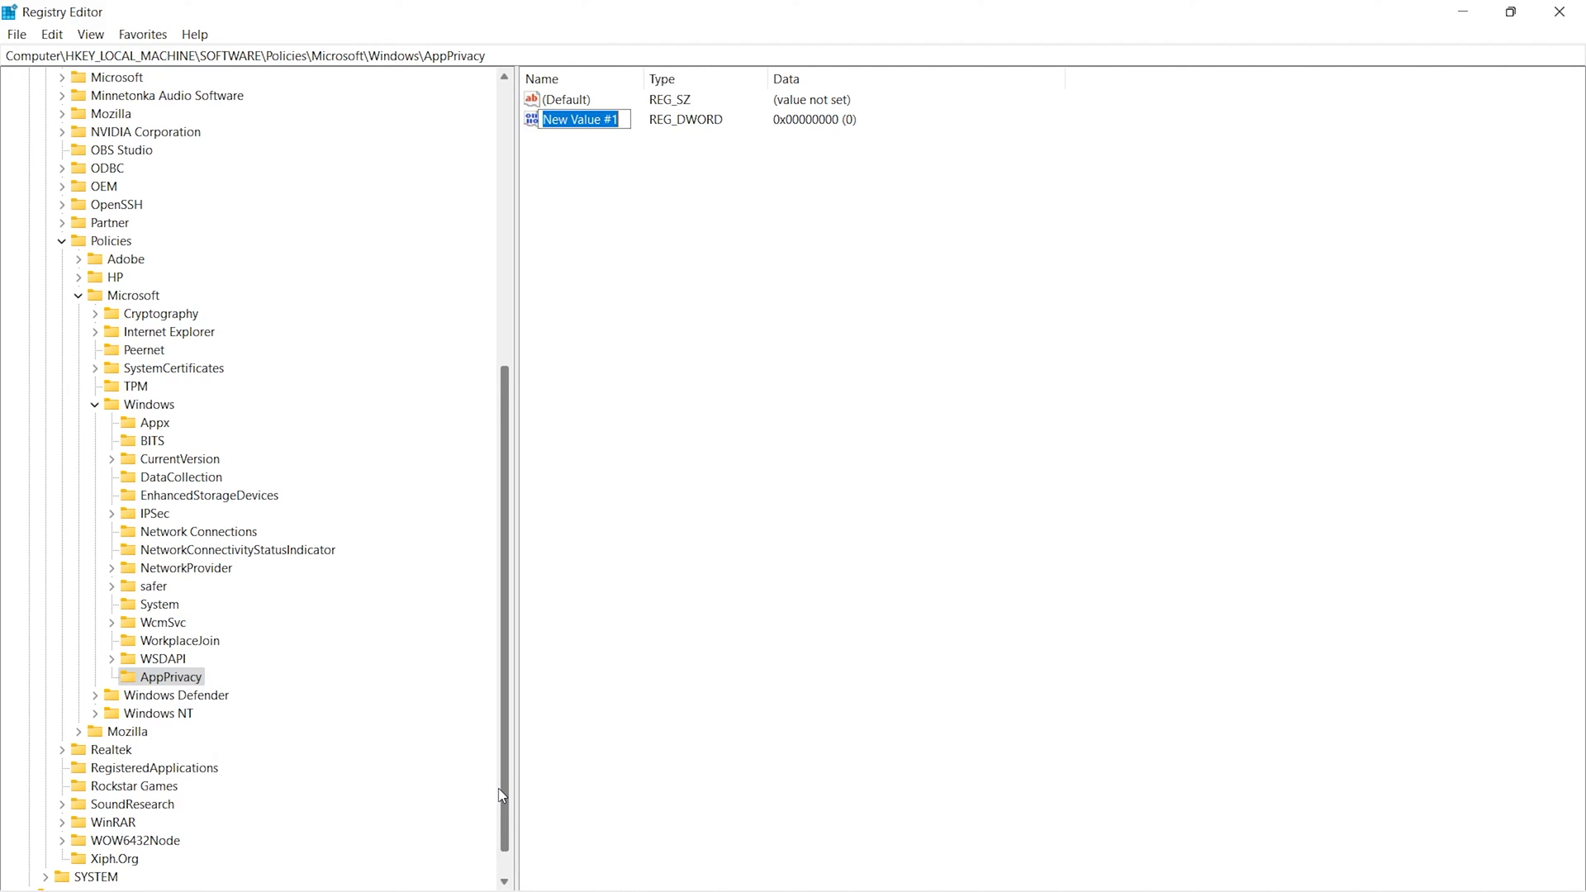
type("LetAppsRunInBackground")
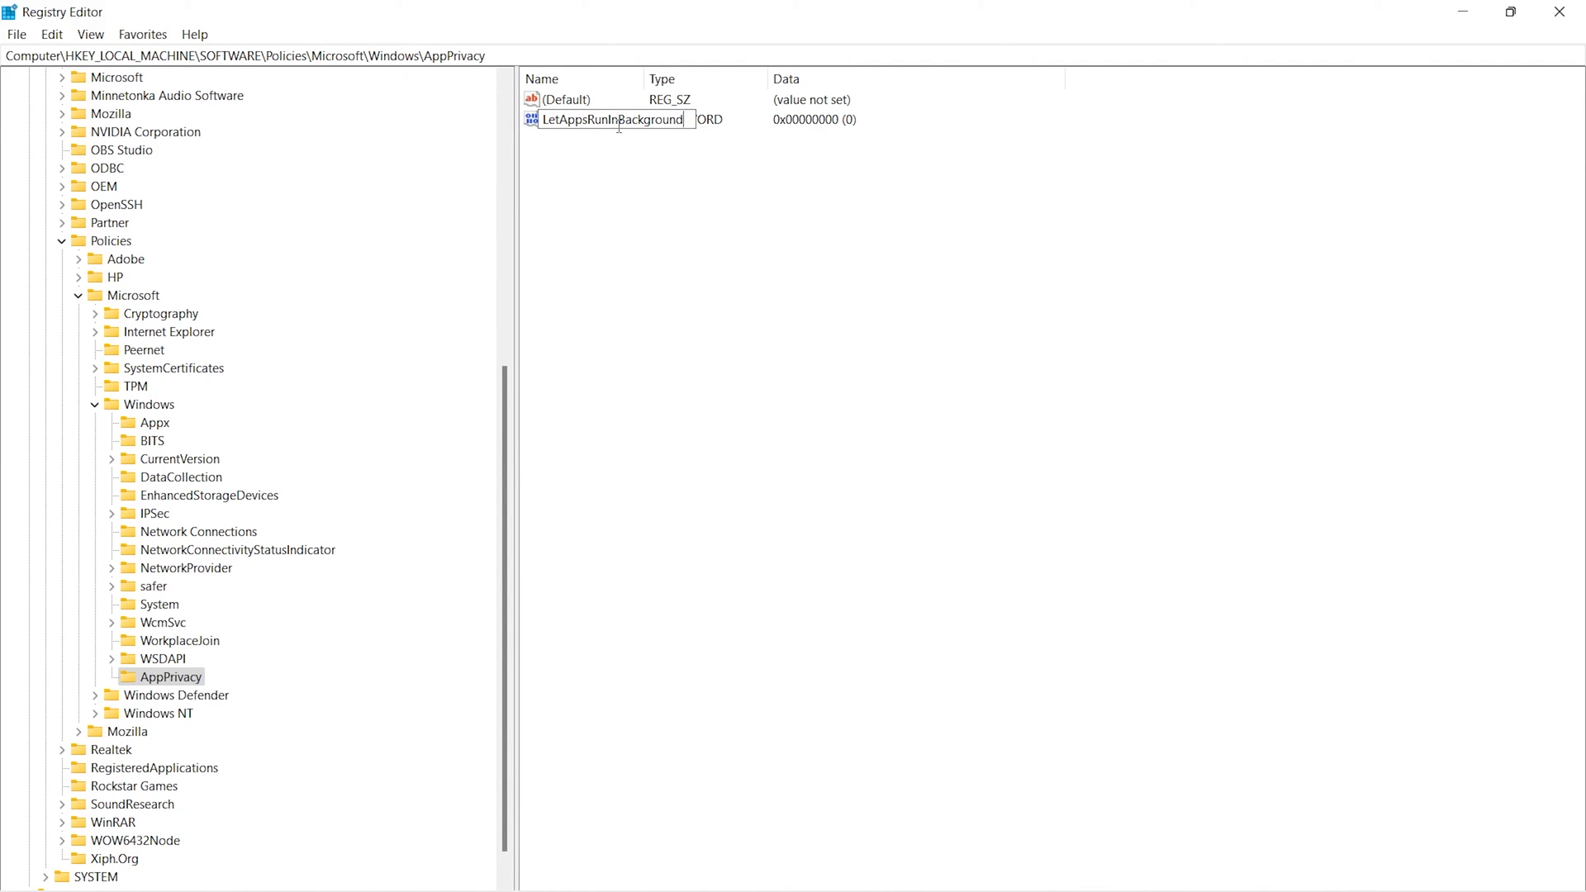
mouse_move(675, 205)
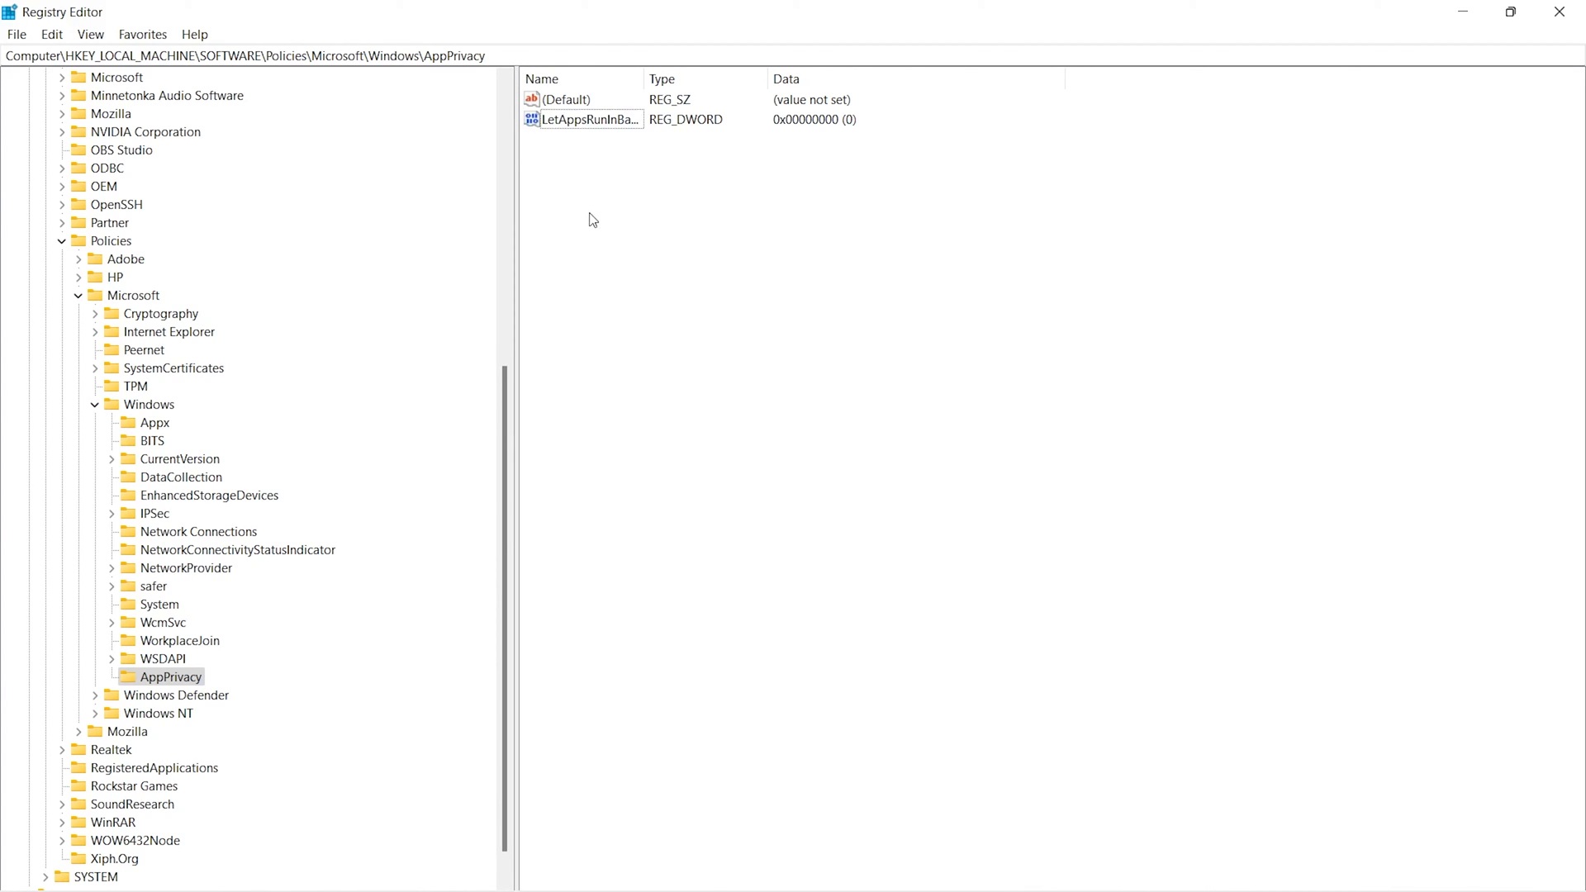
mouse_move(947, 322)
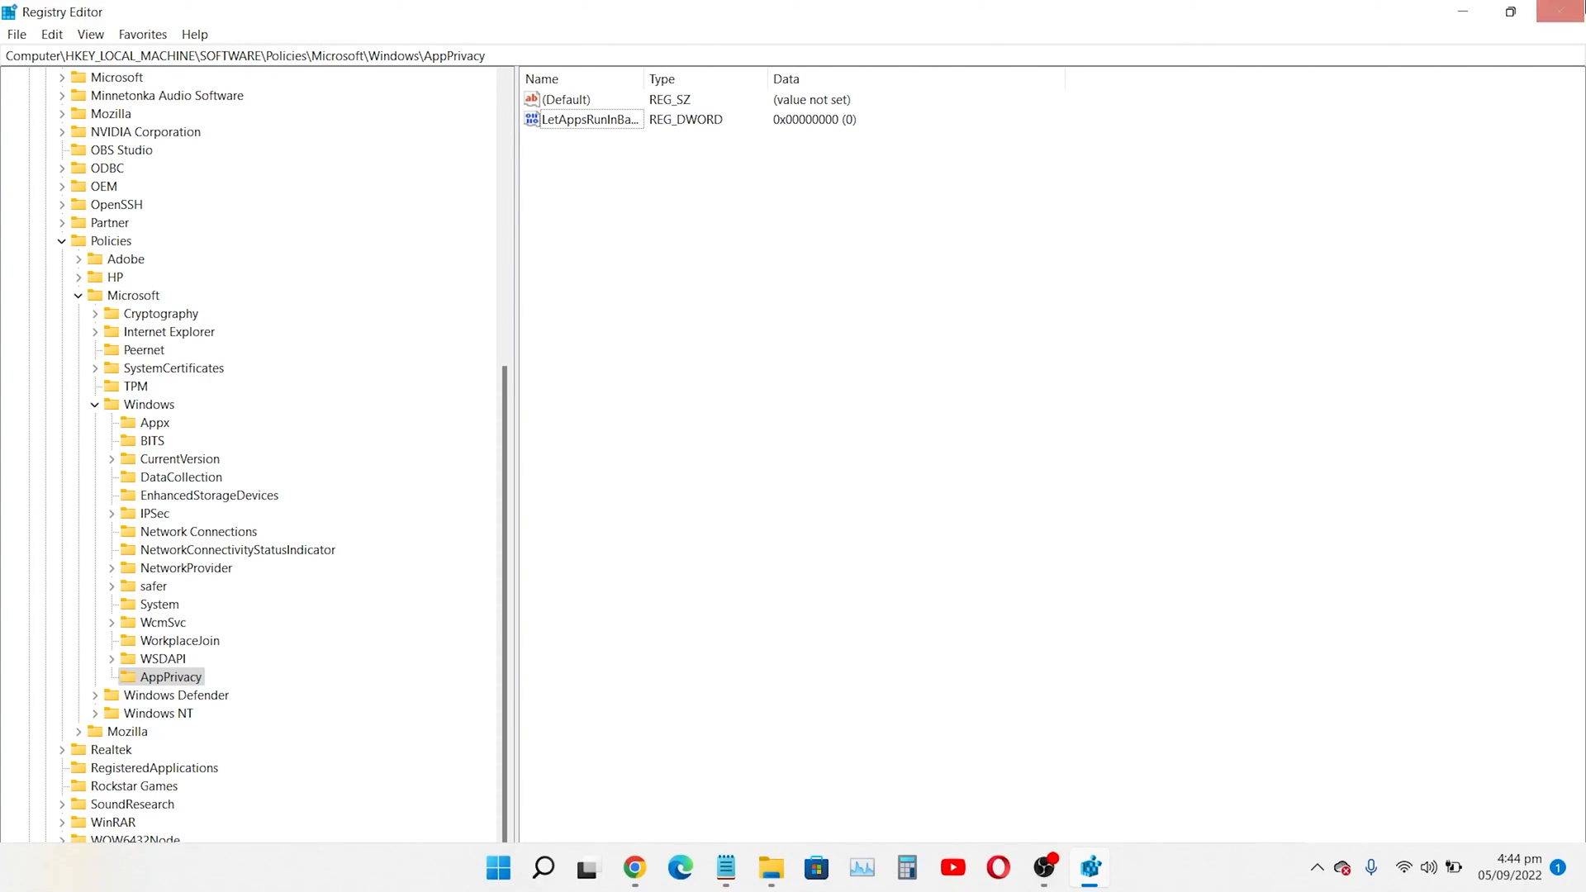
Modify LetAppsRunInBackground to have value data 2
right_click(582, 119)
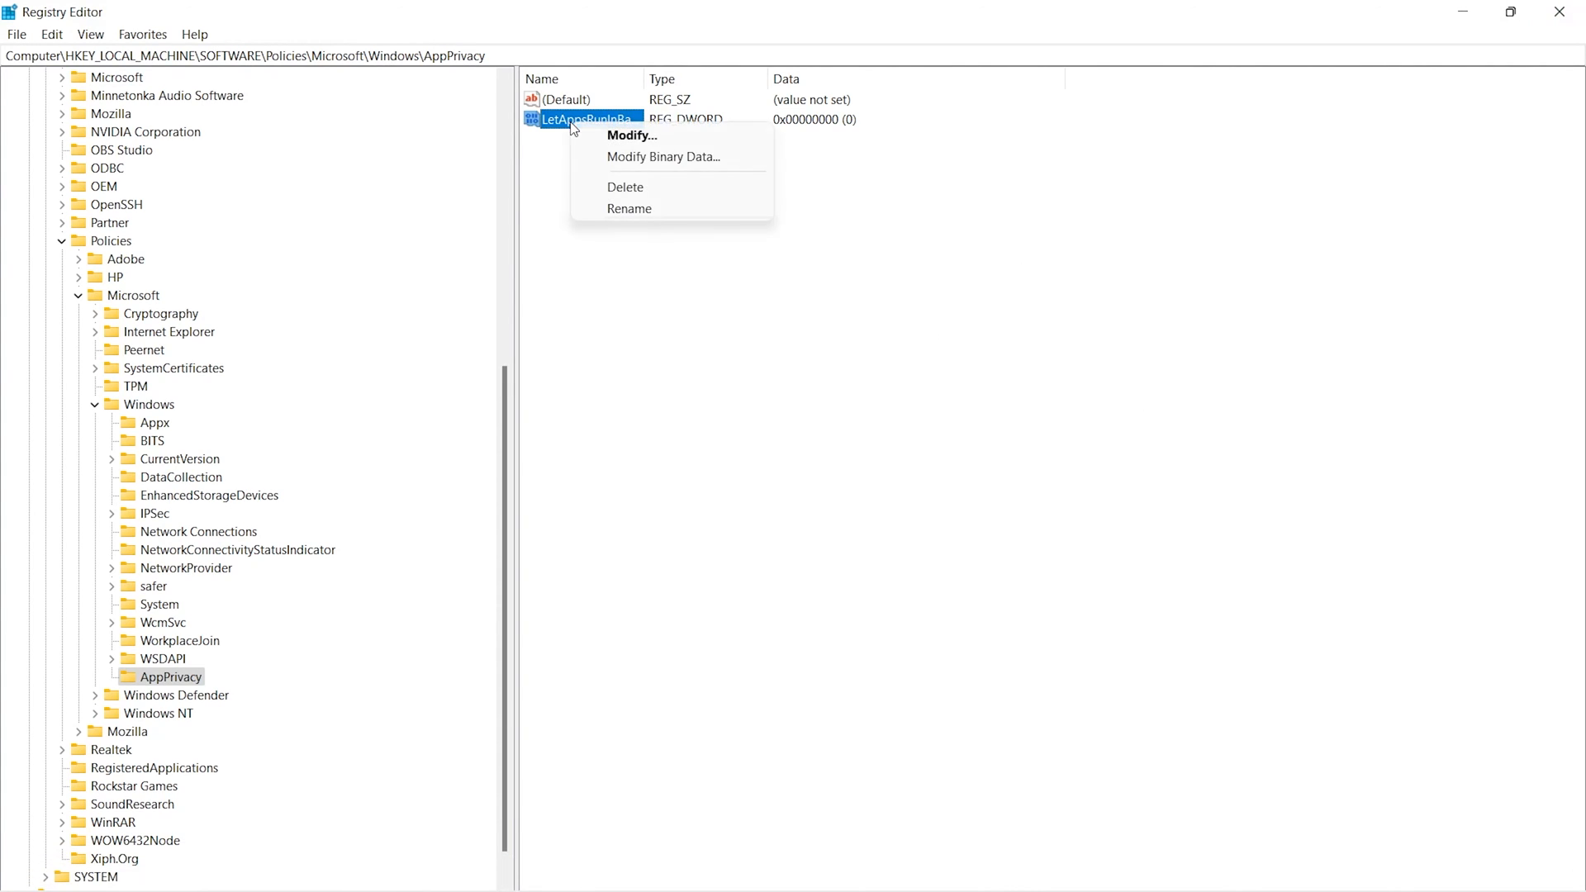
mouse_move(630, 135)
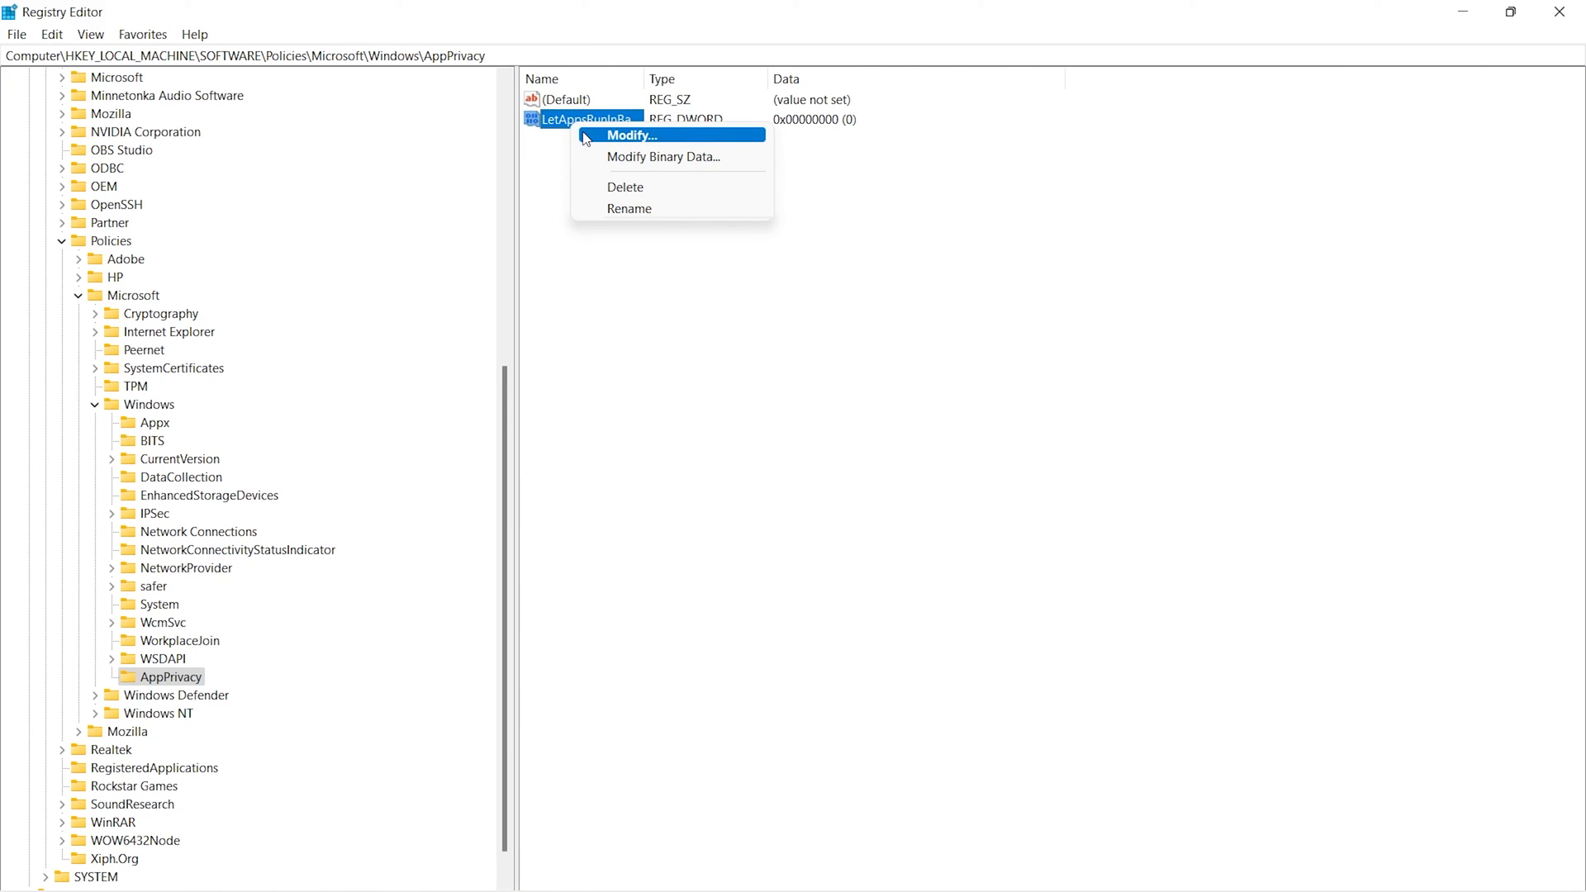
left_click(629, 134)
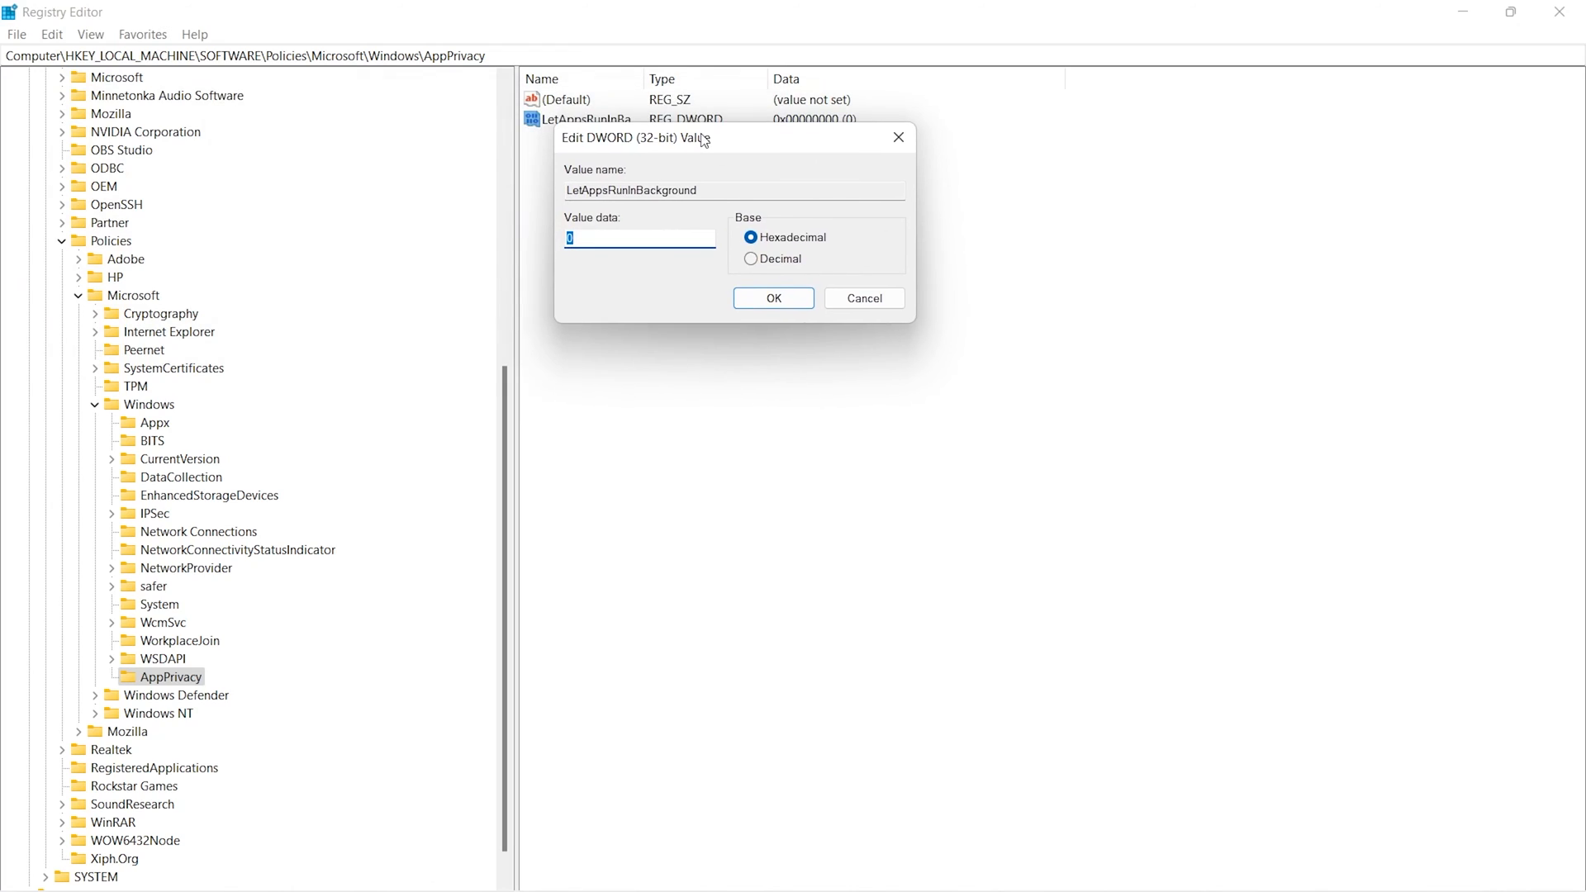
type("2")
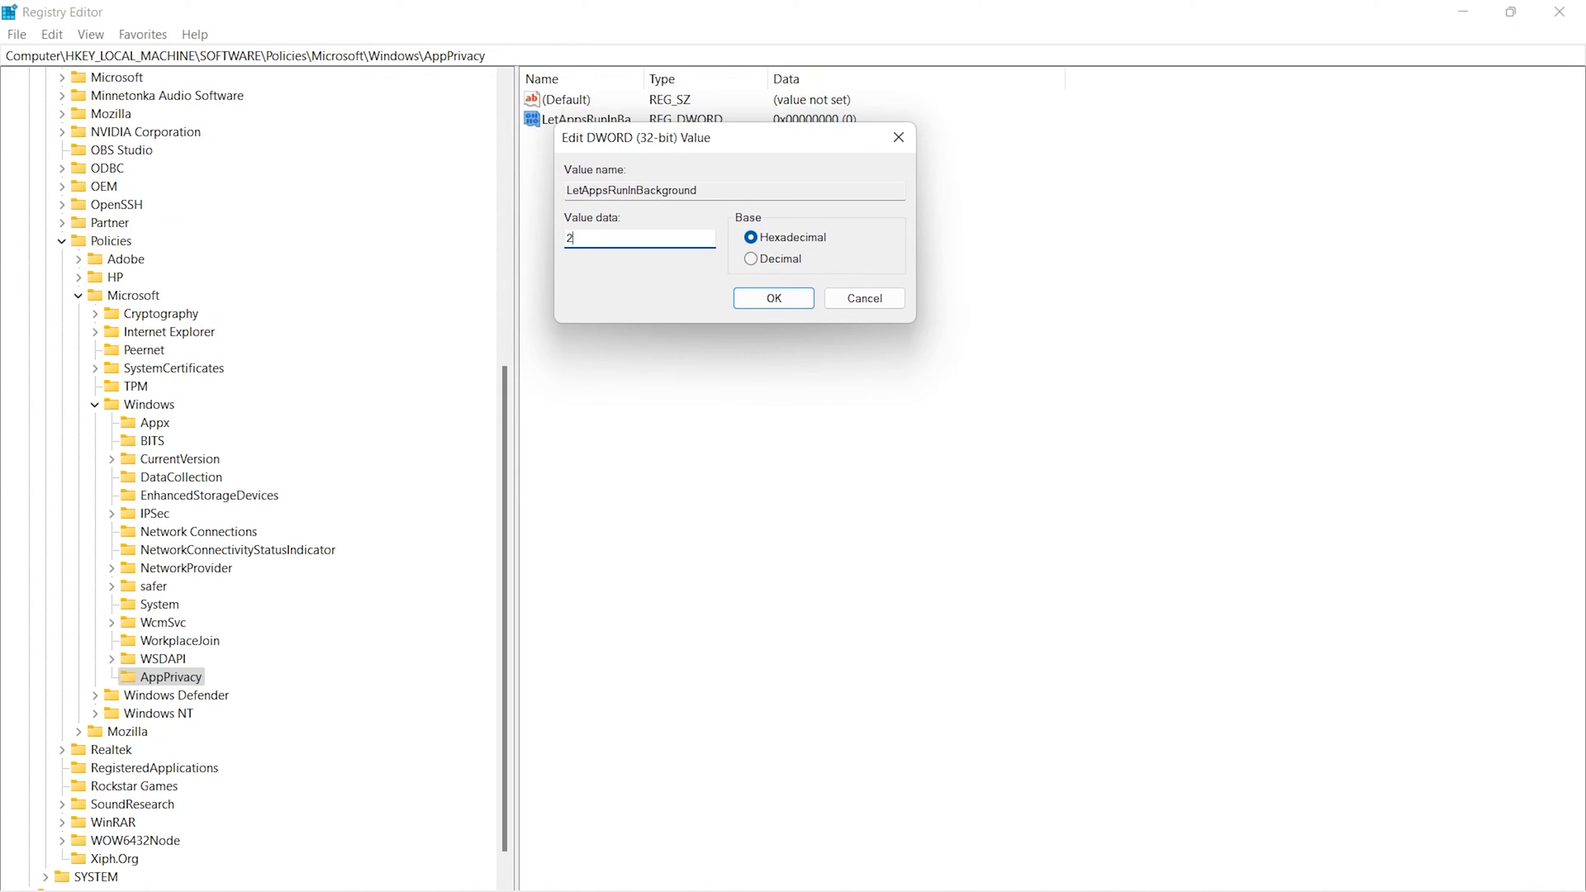
left_click(773, 297)
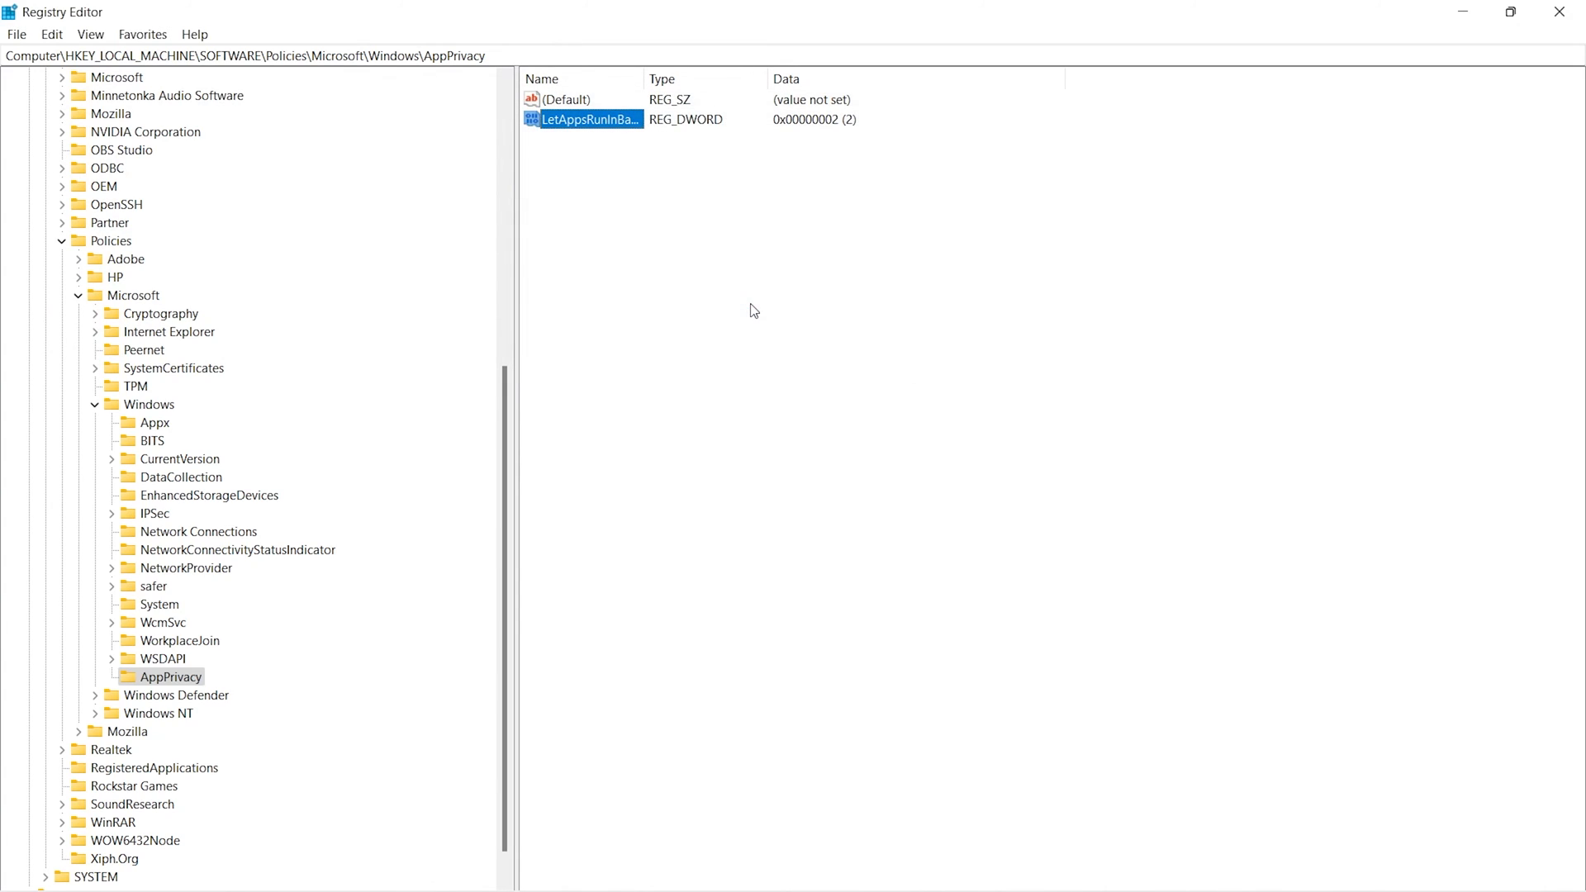